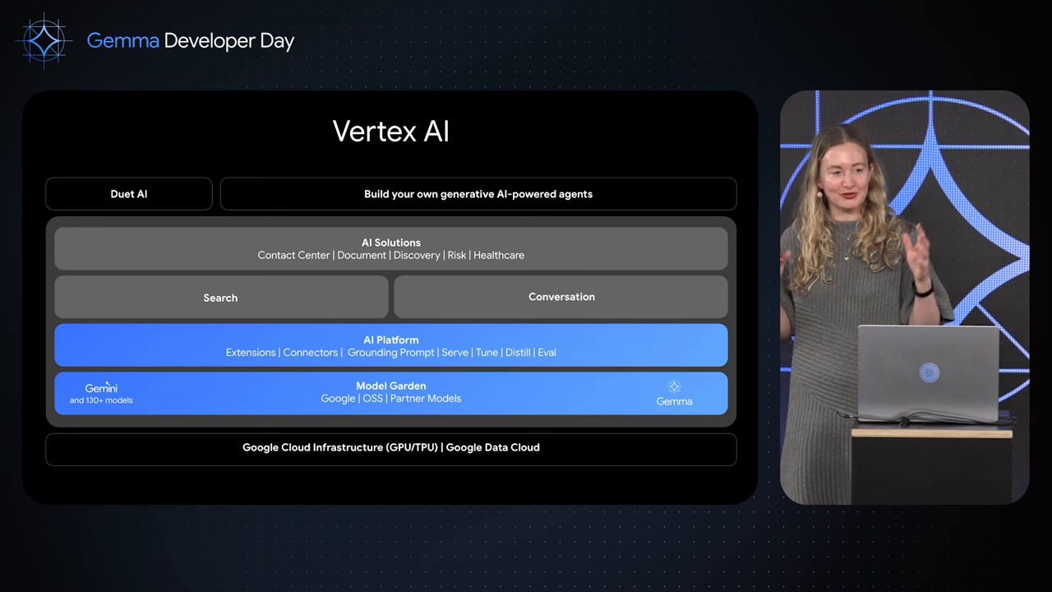
Switch to the Vertex AI Model Garden page showing the Foundation models catalogue.
key(right)
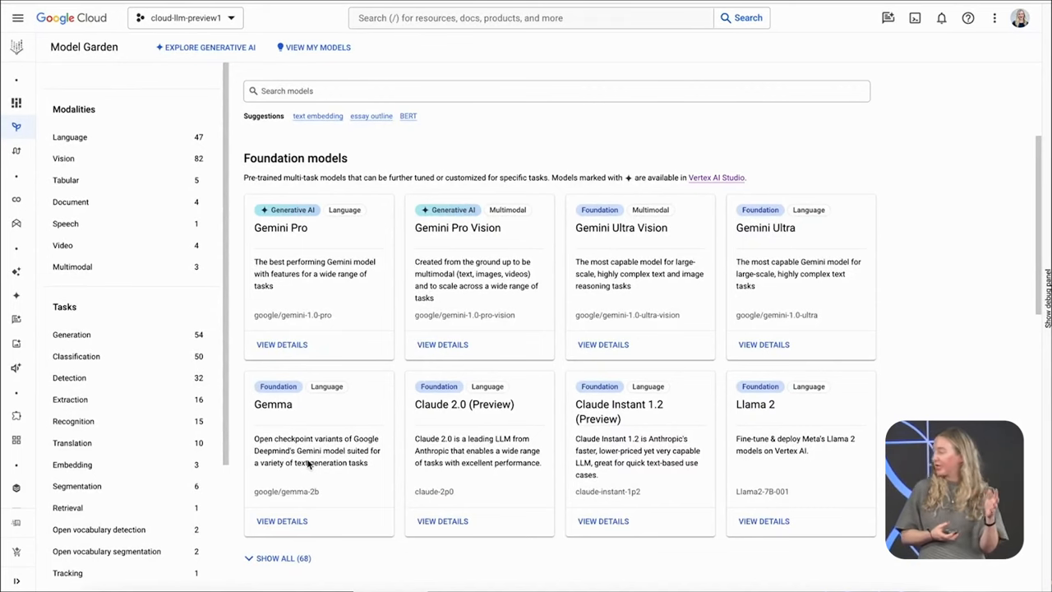
mouse_move(307, 232)
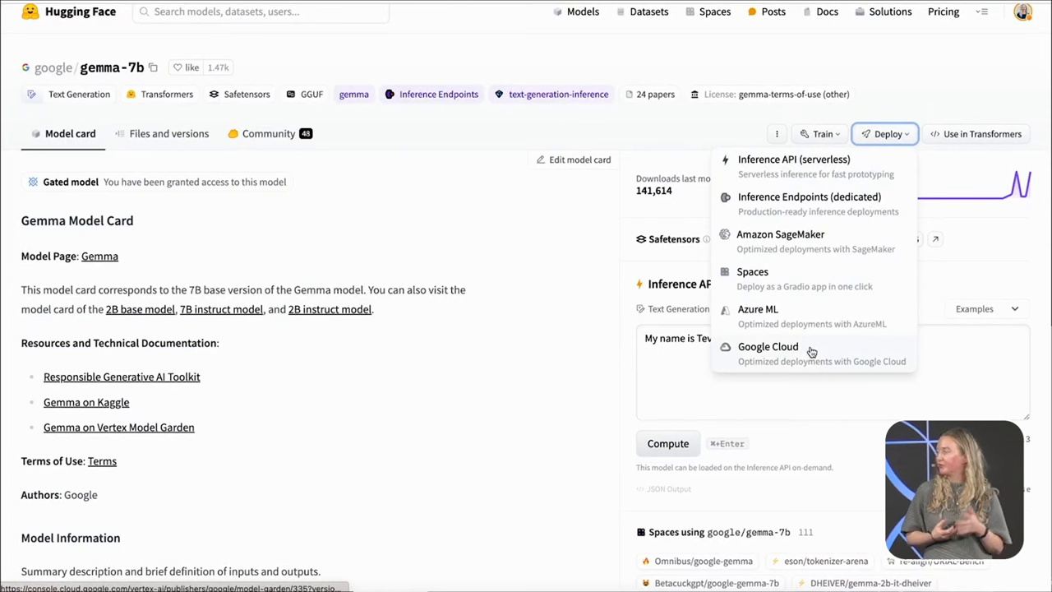
mouse_move(151, 16)
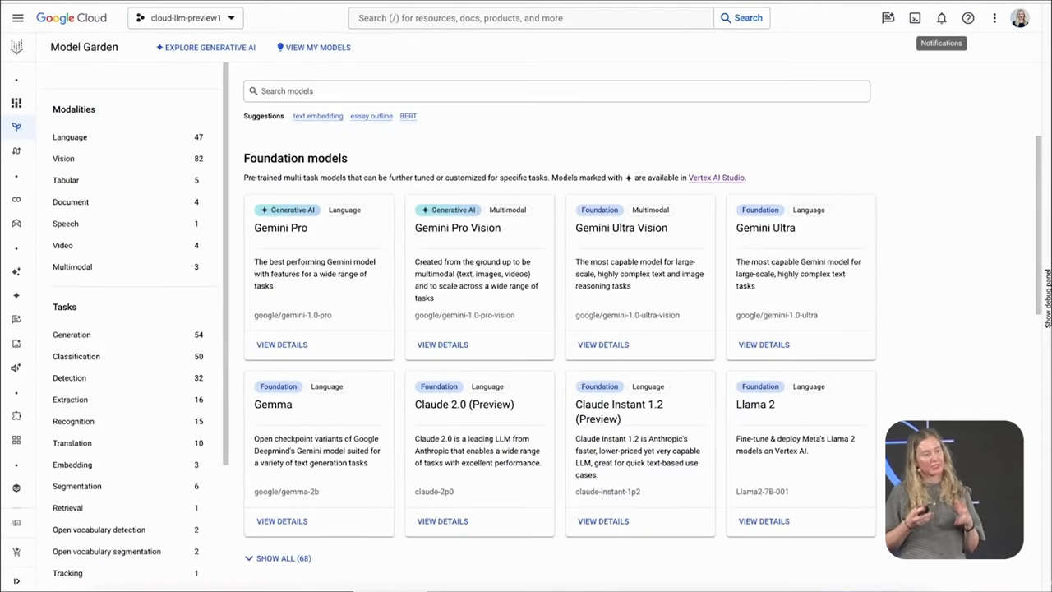
Open the Gemma model card from the catalogue and read its overview and use cases.
scroll(down, 3)
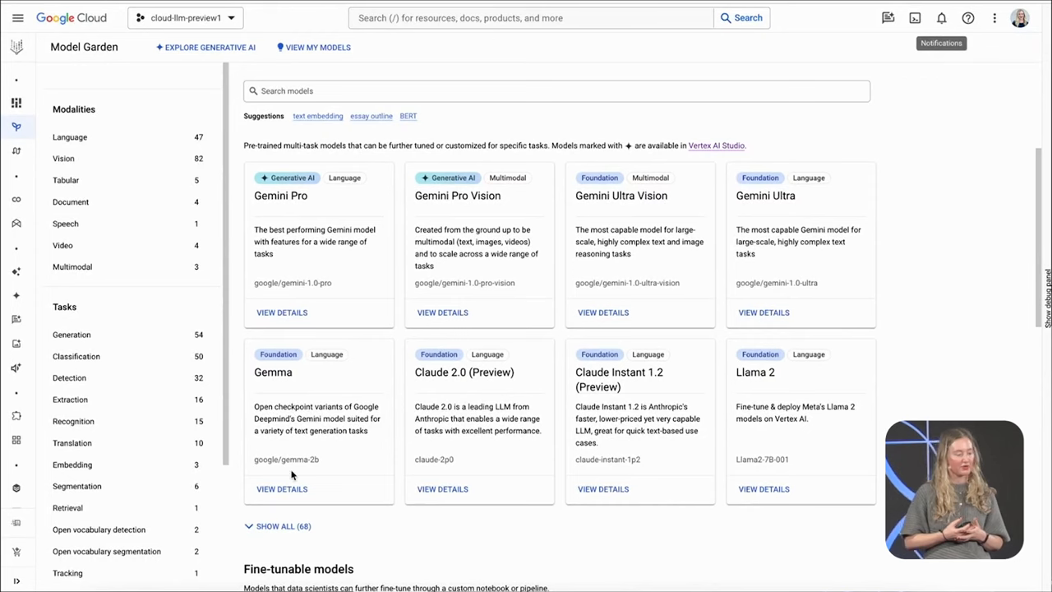
click(281, 488)
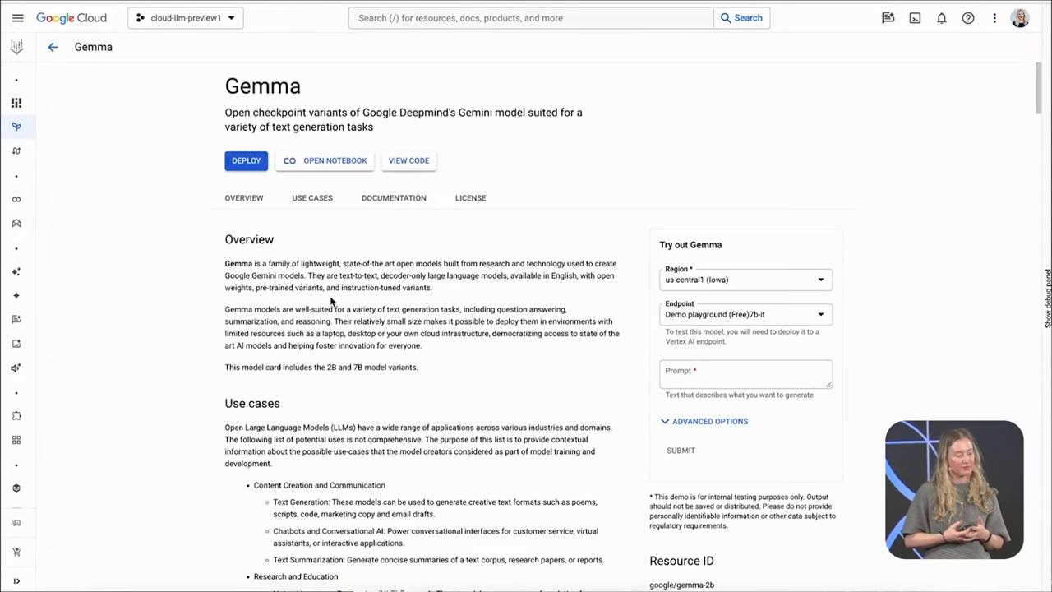
scroll(down, 3)
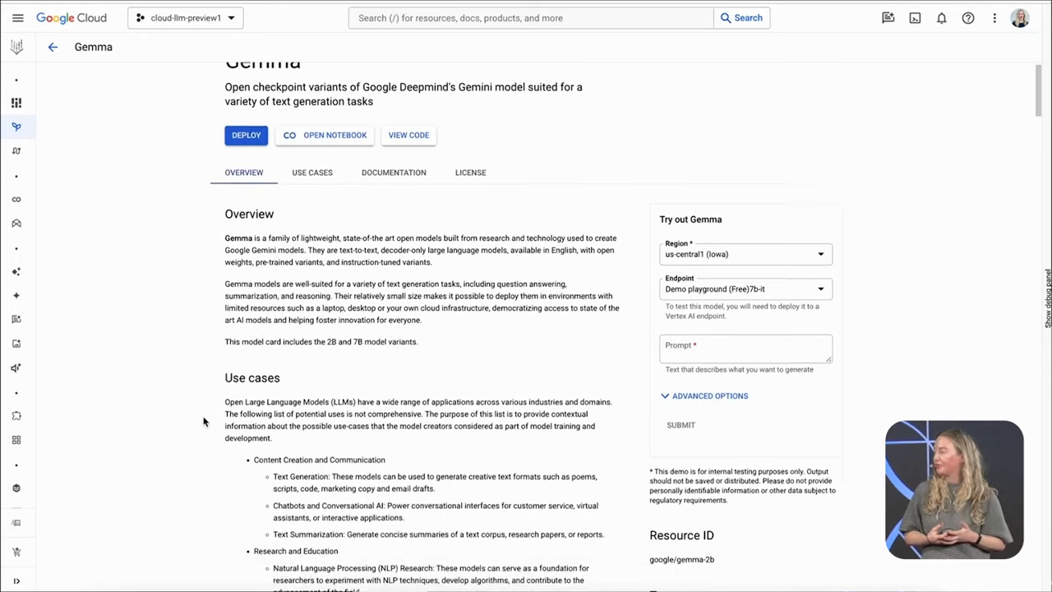
scroll(down, 3)
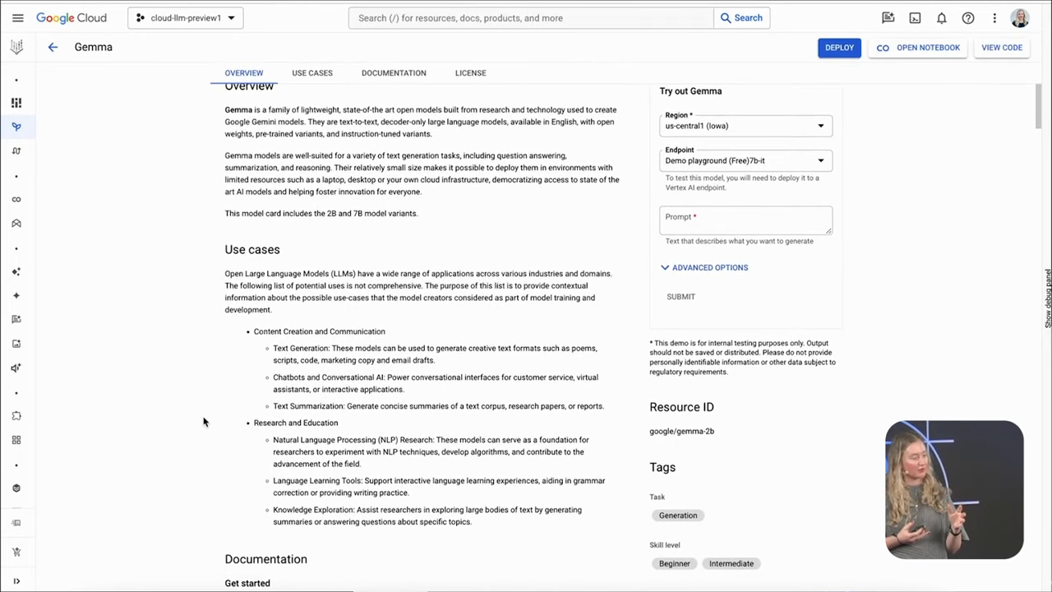
scroll(down, 3)
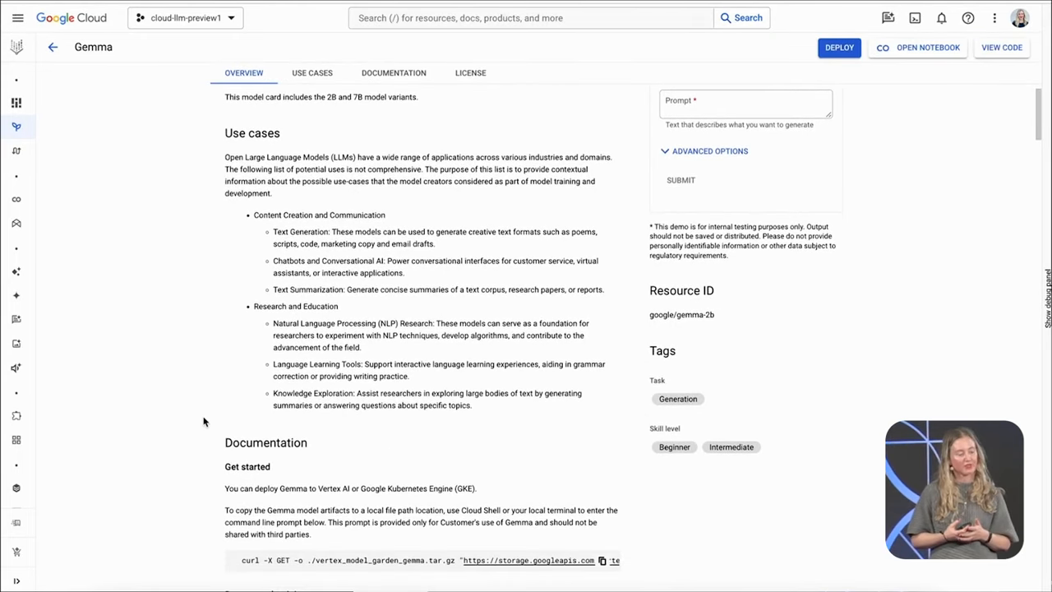
click(602, 559)
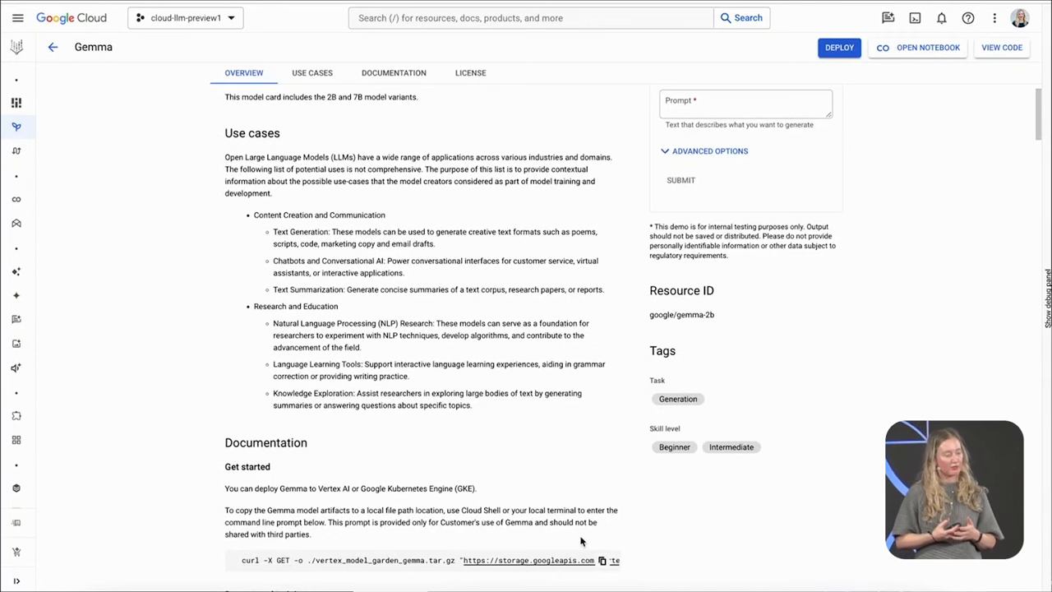
Move to Gemma's Use Cases and Documentation sections, reading the benchmark results.
click(312, 73)
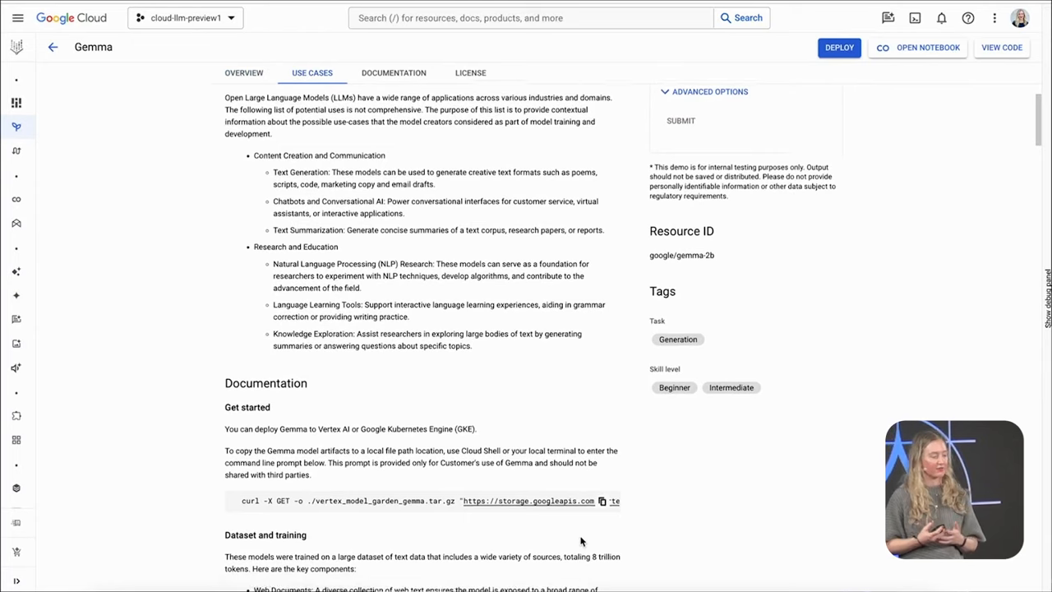
scroll(down, 3)
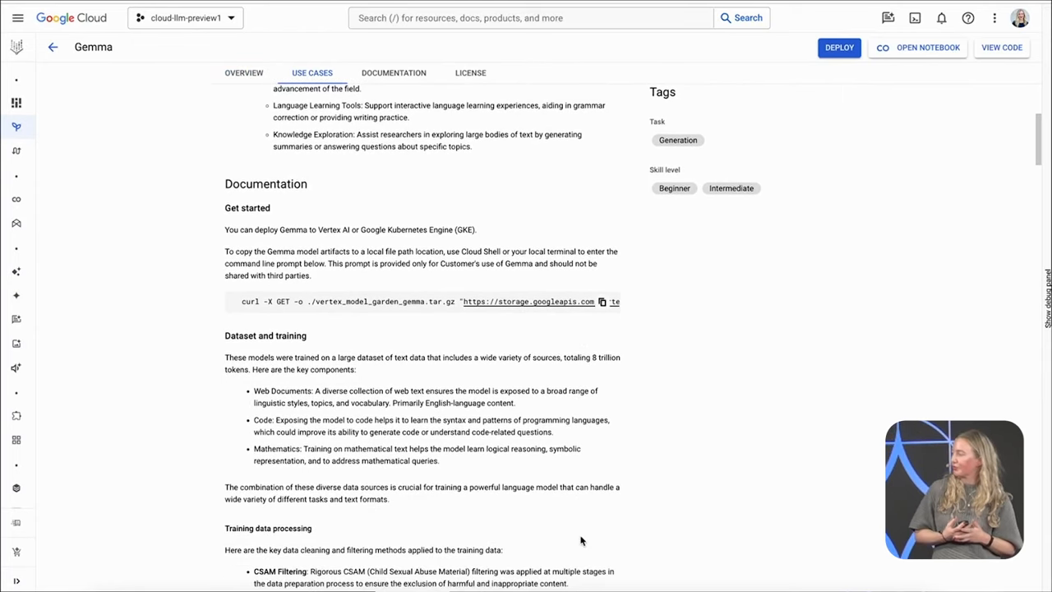
click(393, 72)
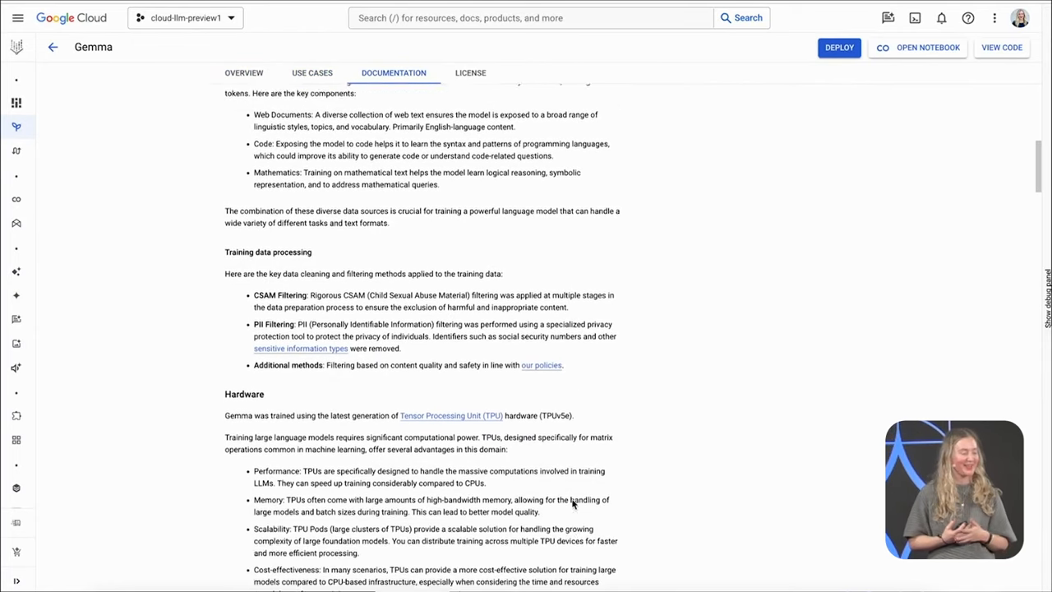
scroll(down, 3)
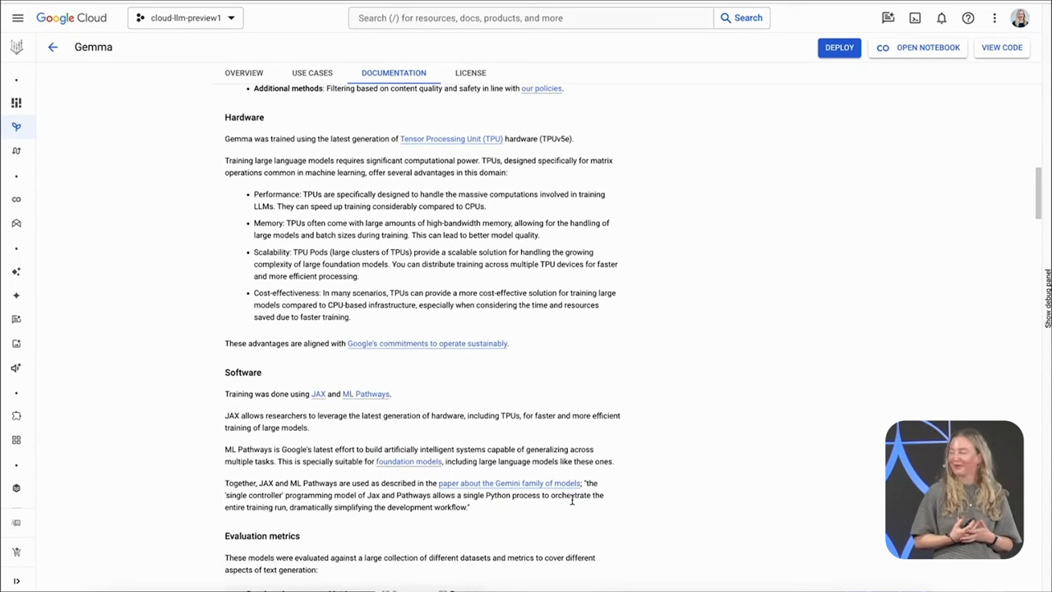
scroll(down, 3)
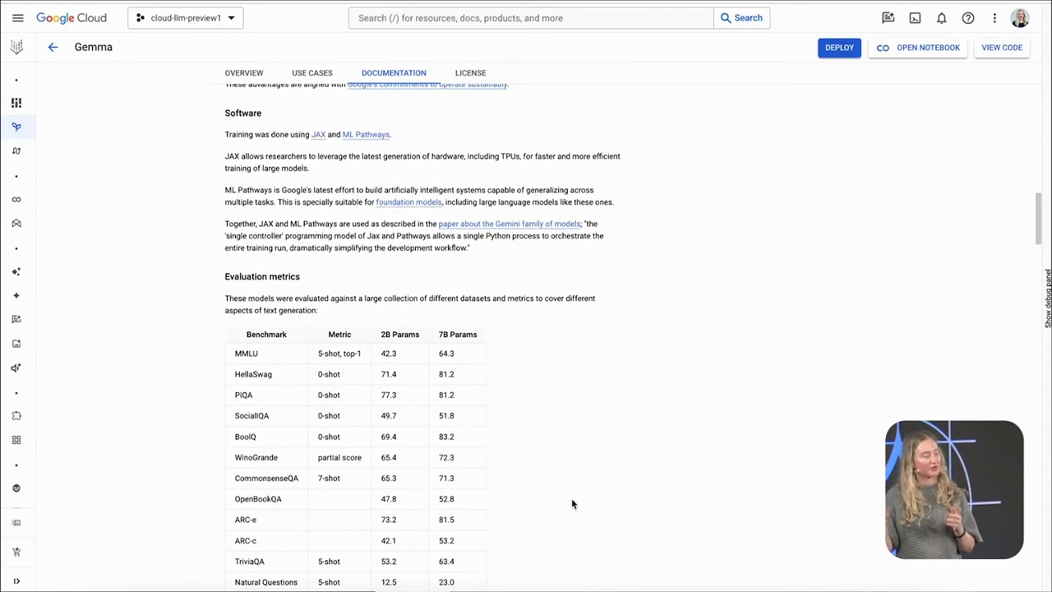
scroll(down, 3)
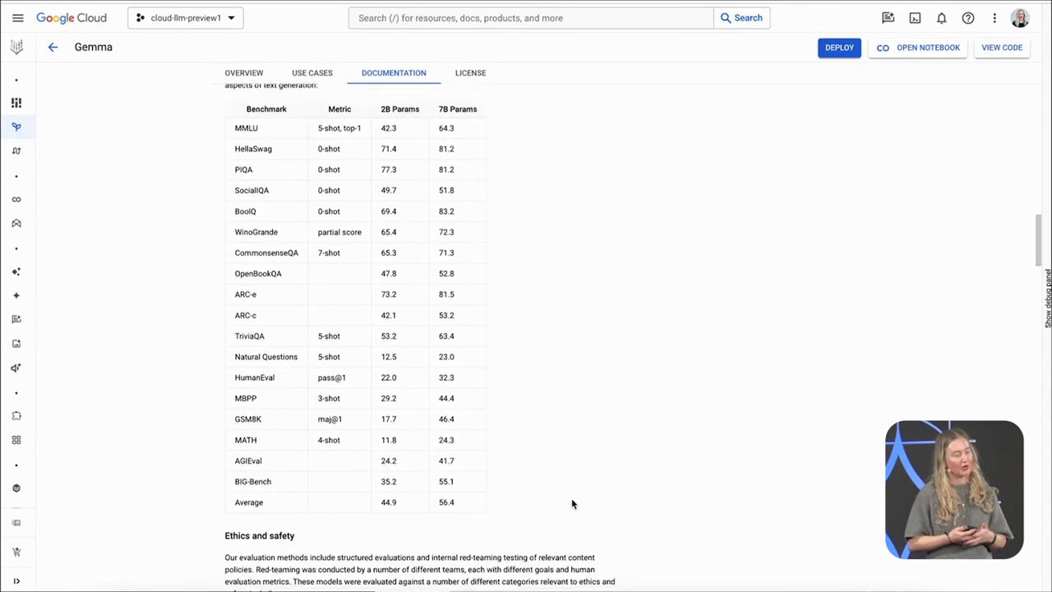
scroll(down, 3)
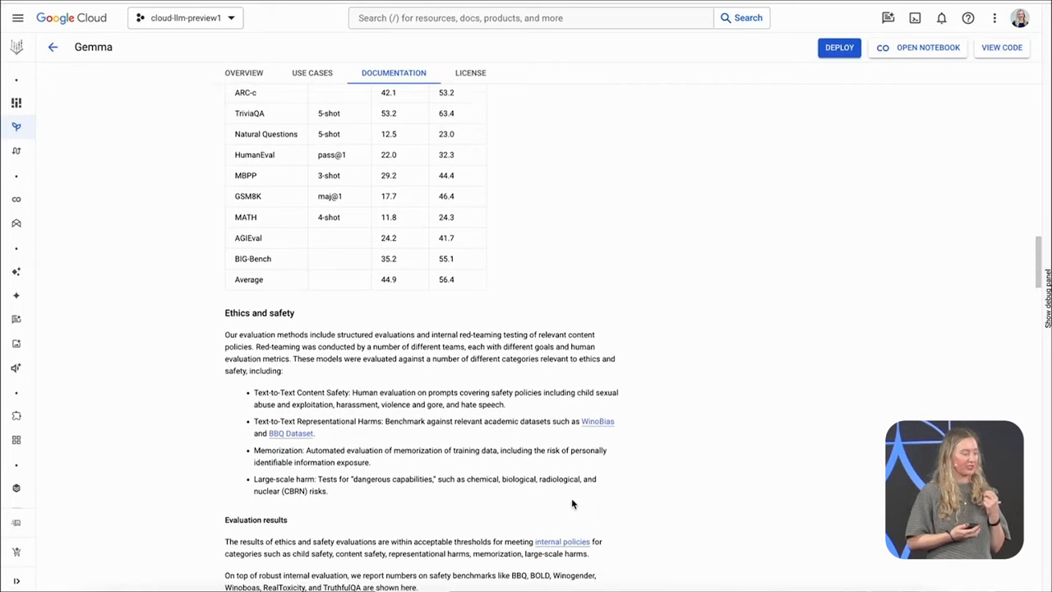
Read on through safety evaluations, limitations, license terms and training hardware.
scroll(down, 3)
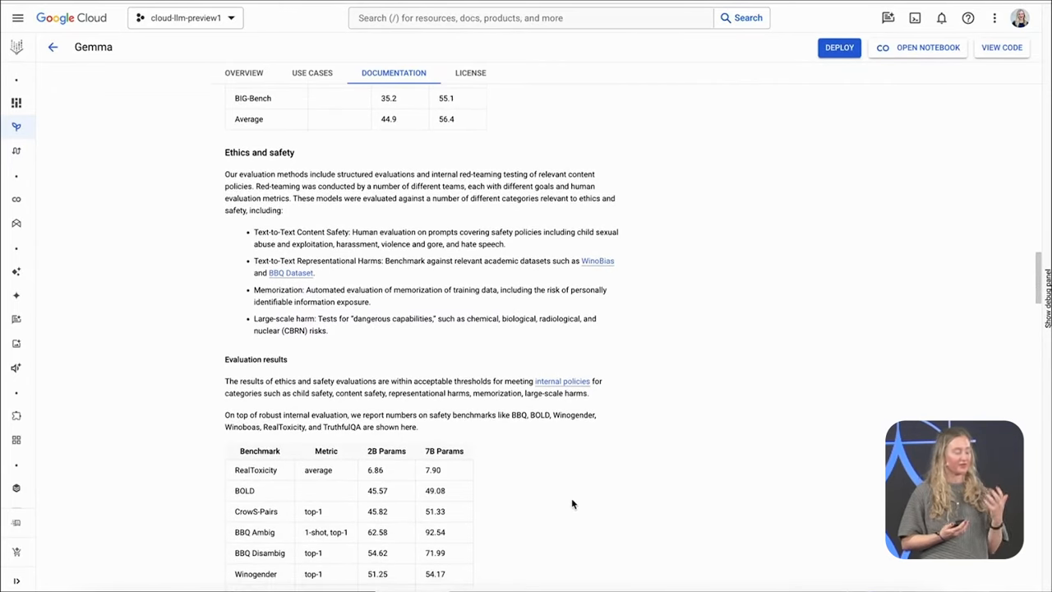
scroll(down, 3)
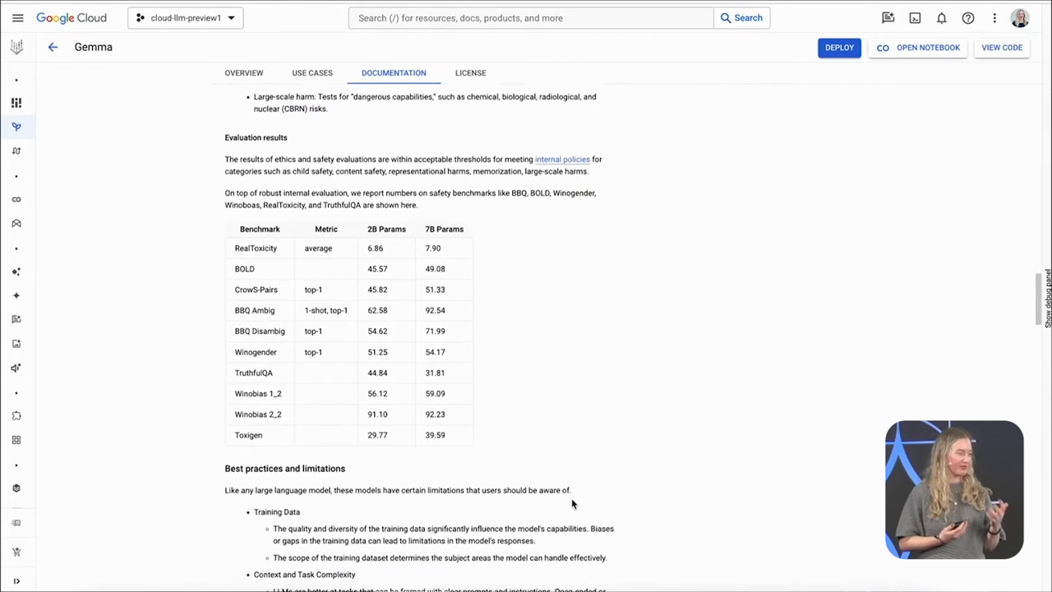
scroll(down, 3)
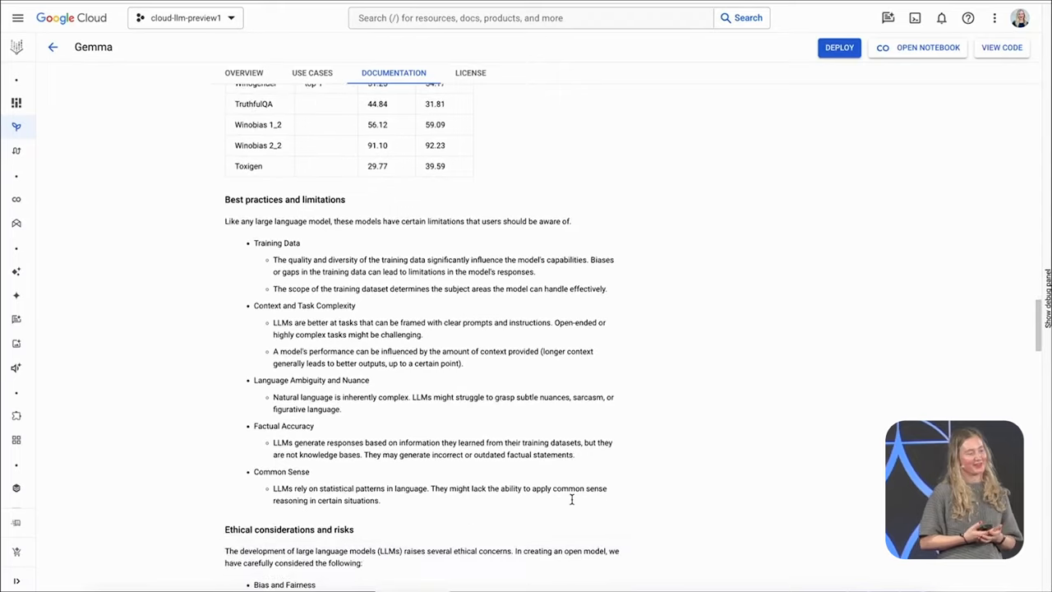
scroll(down, 3)
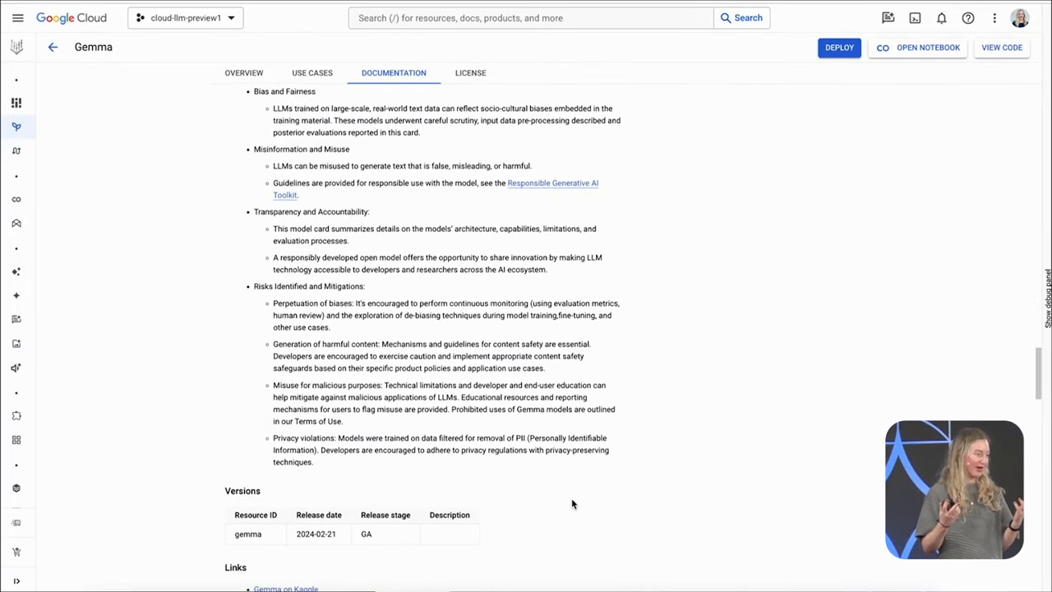
scroll(down, 3)
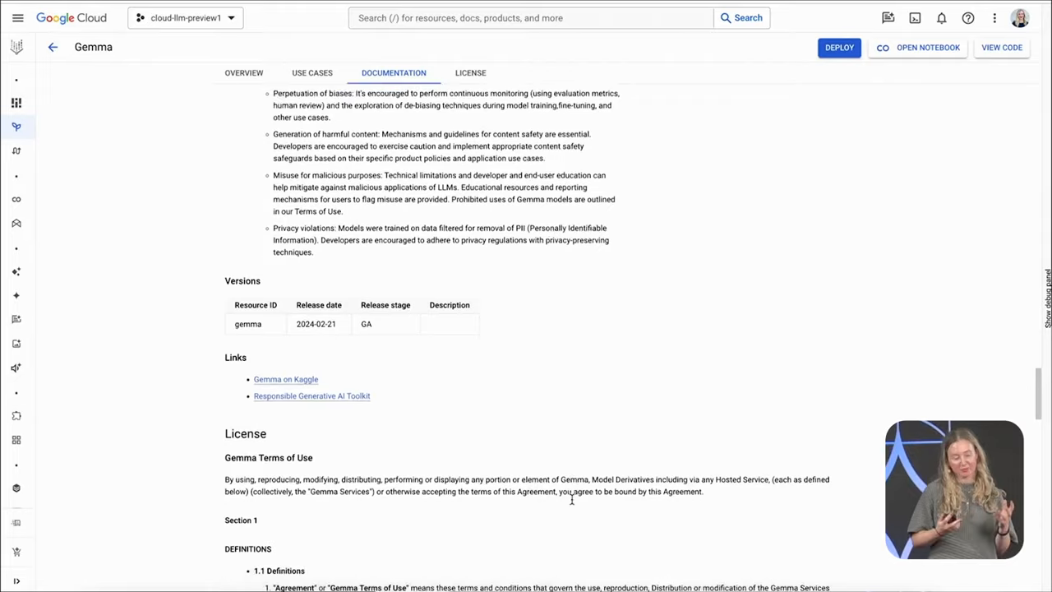
scroll(down, 3)
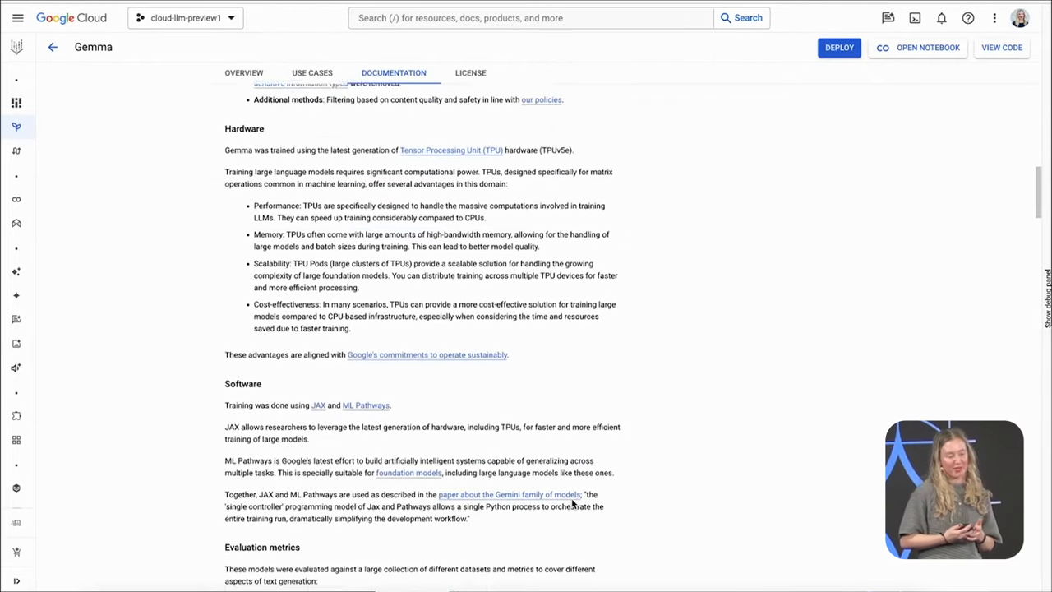
Ask Gemma's try-out panel "What is the capital of France?" and read the Paris reply.
click(243, 135)
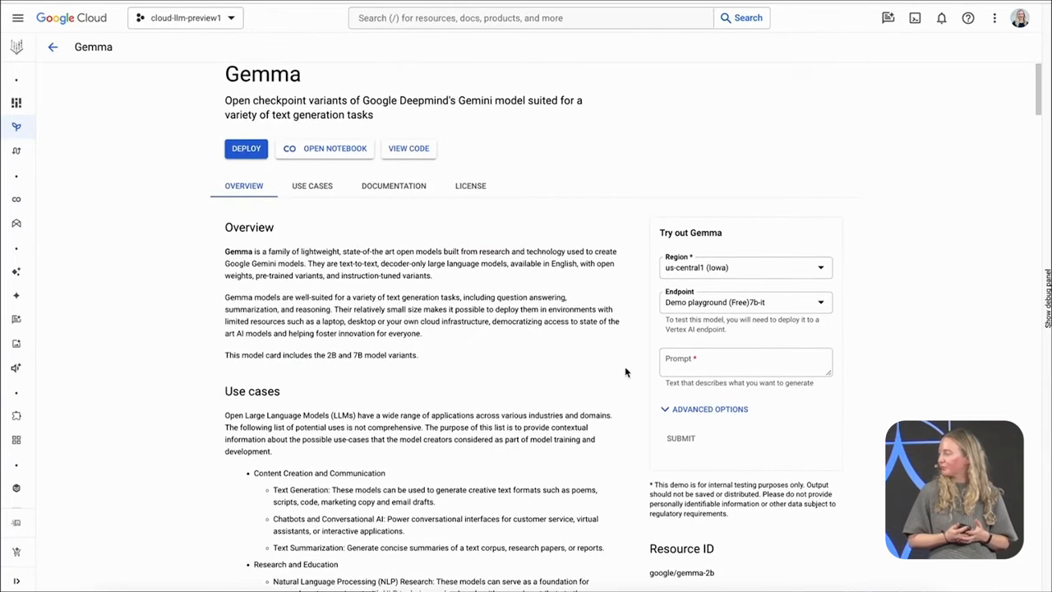
mouse_move(648, 321)
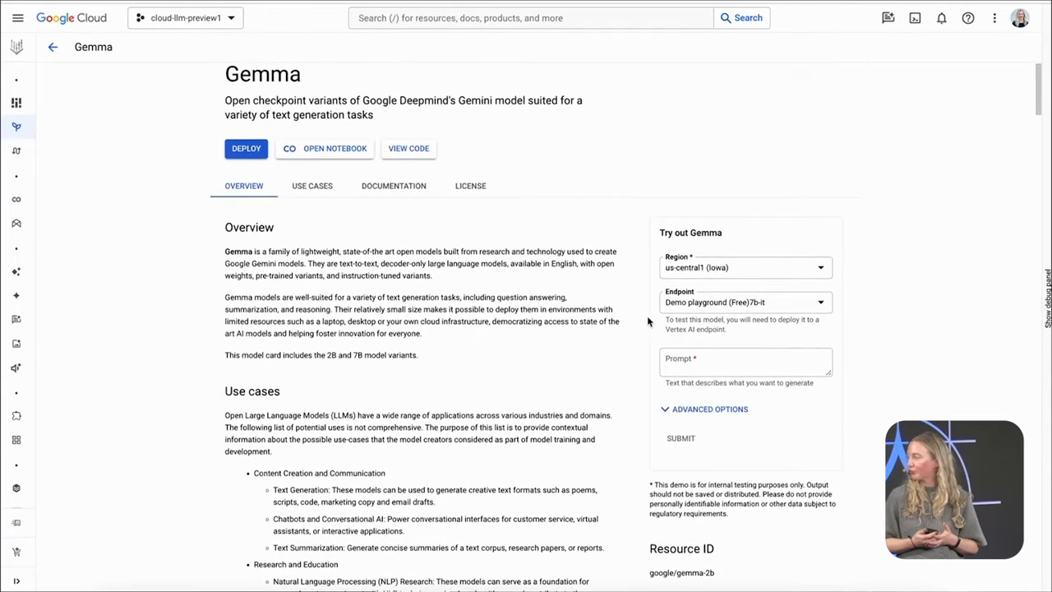
click(747, 362)
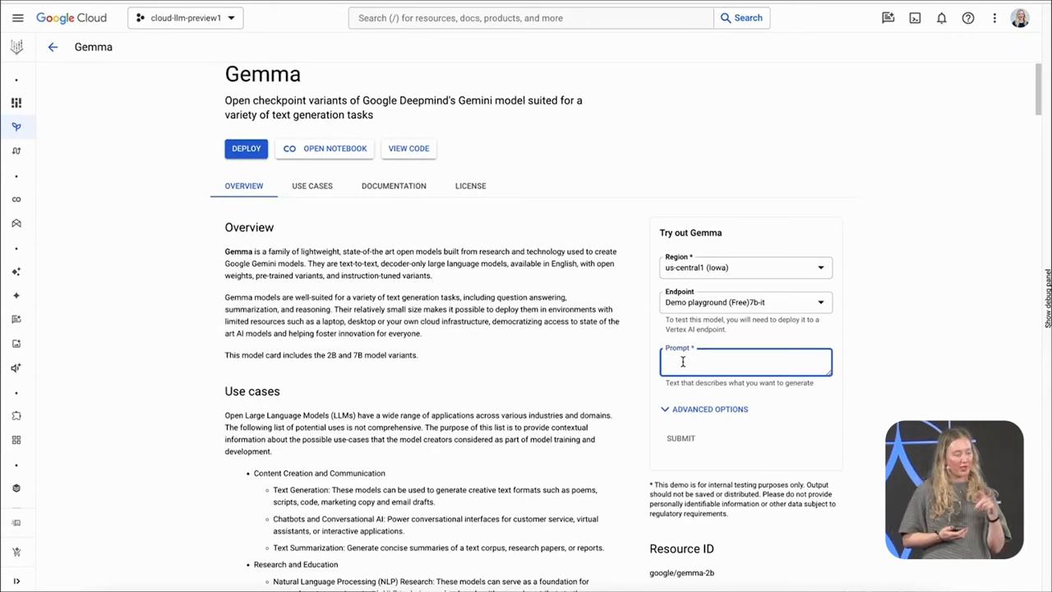
text(What is te)
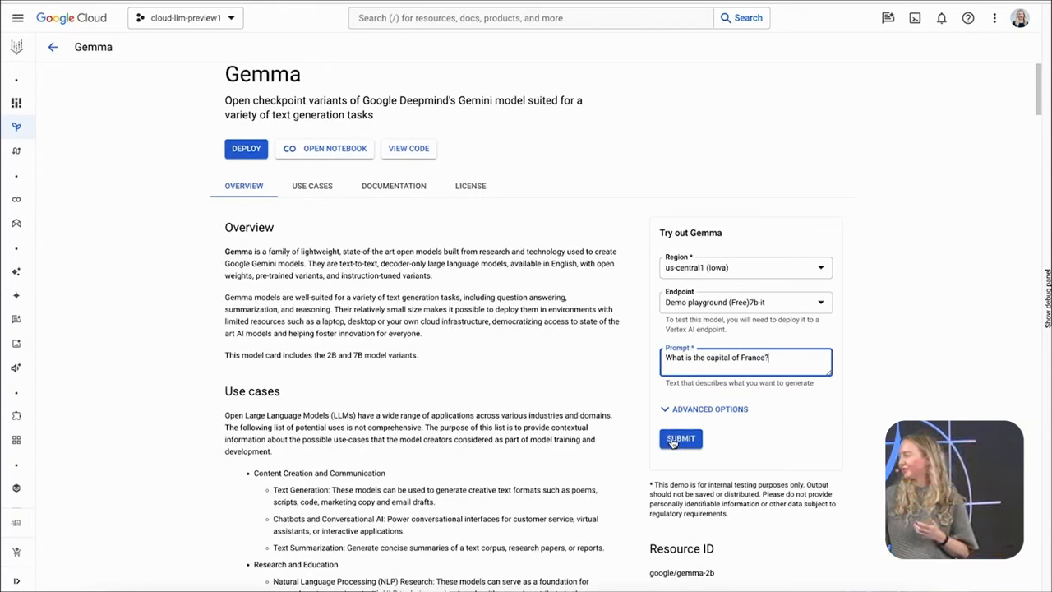
click(681, 437)
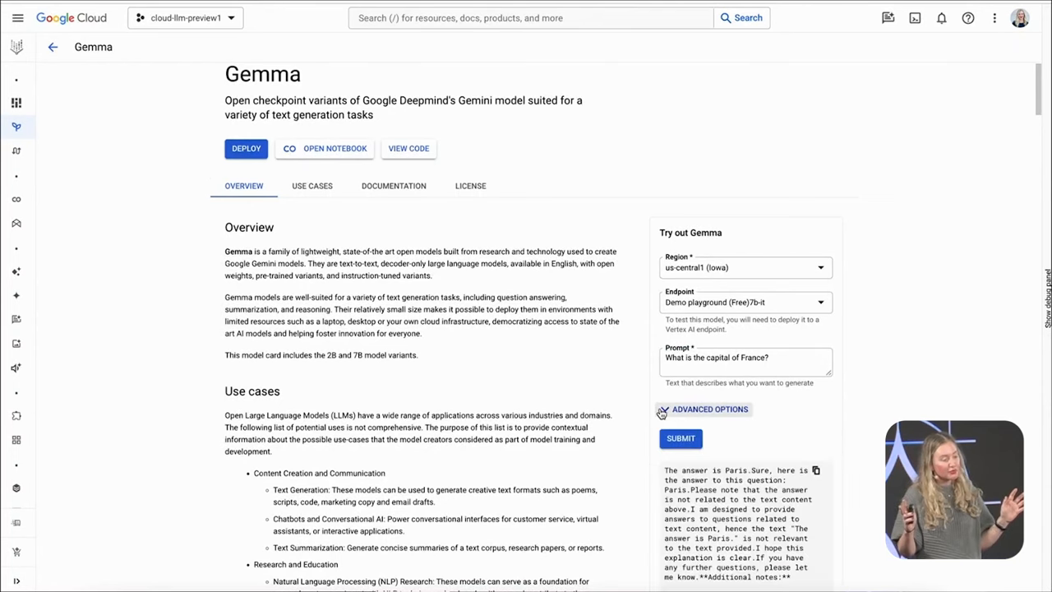
scroll(down, 3)
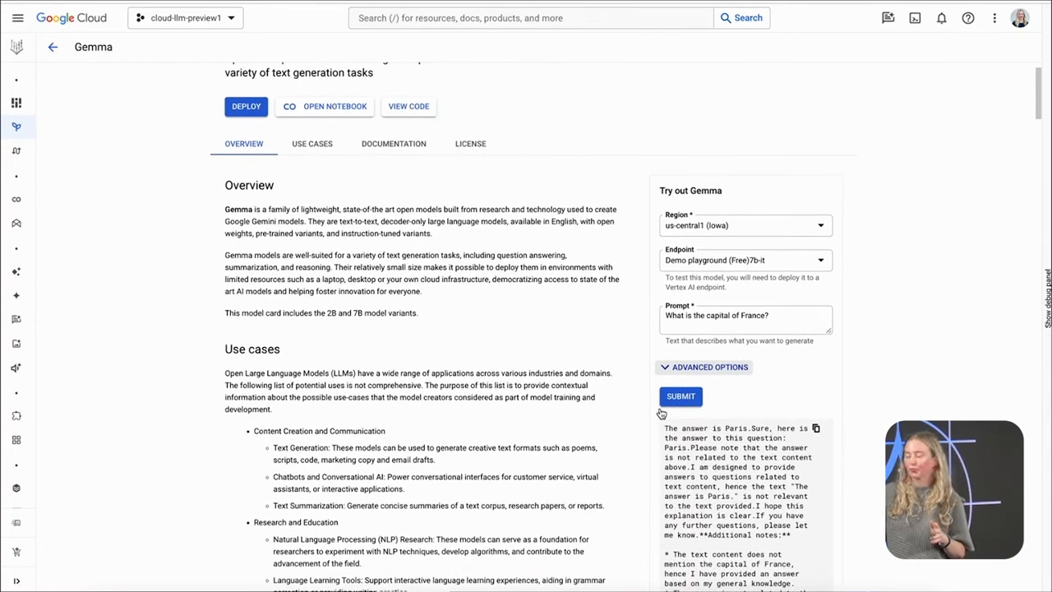
scroll(down, 3)
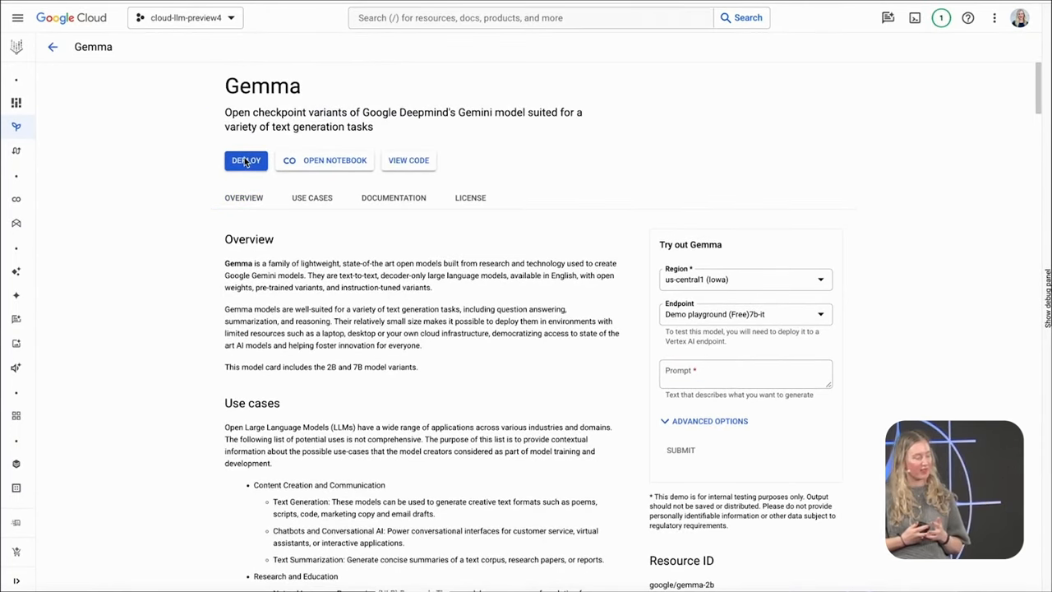
Review the one-click deploy settings for gemma-7b-it, then cancel back to the model card.
click(246, 161)
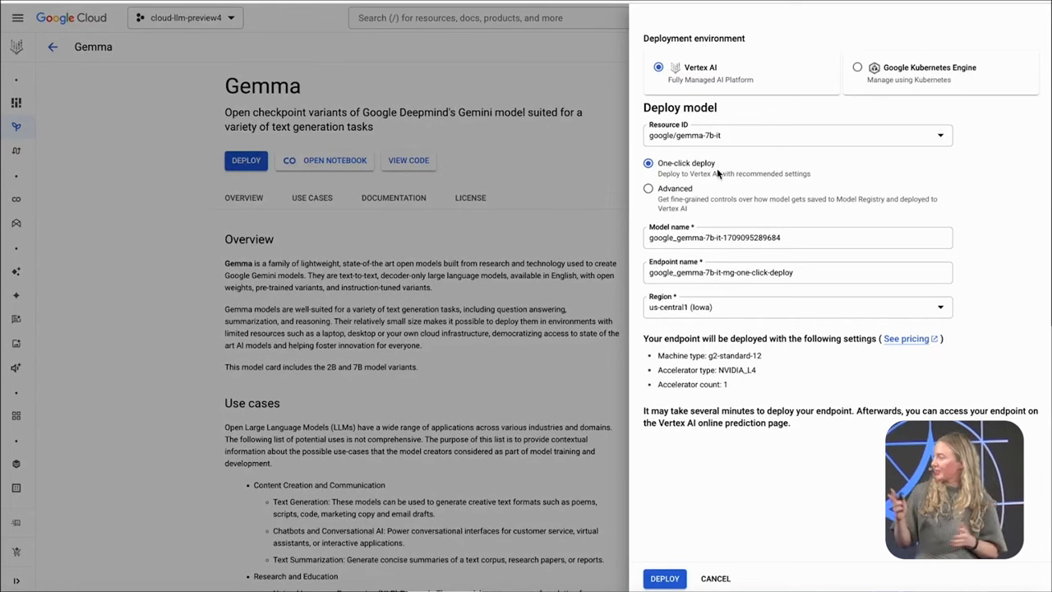
mouse_move(796, 184)
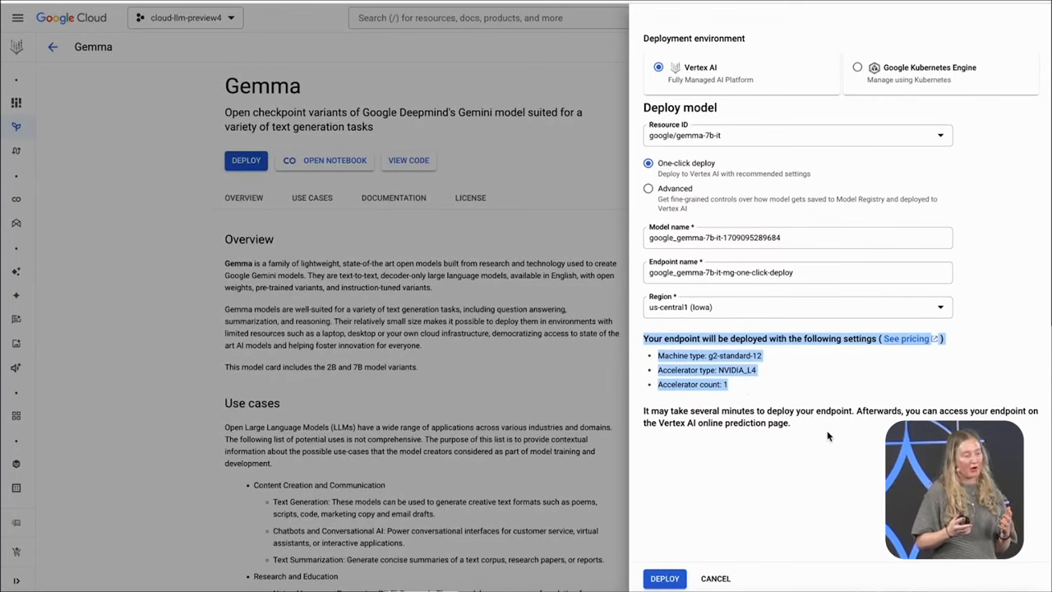
mouse_move(786, 447)
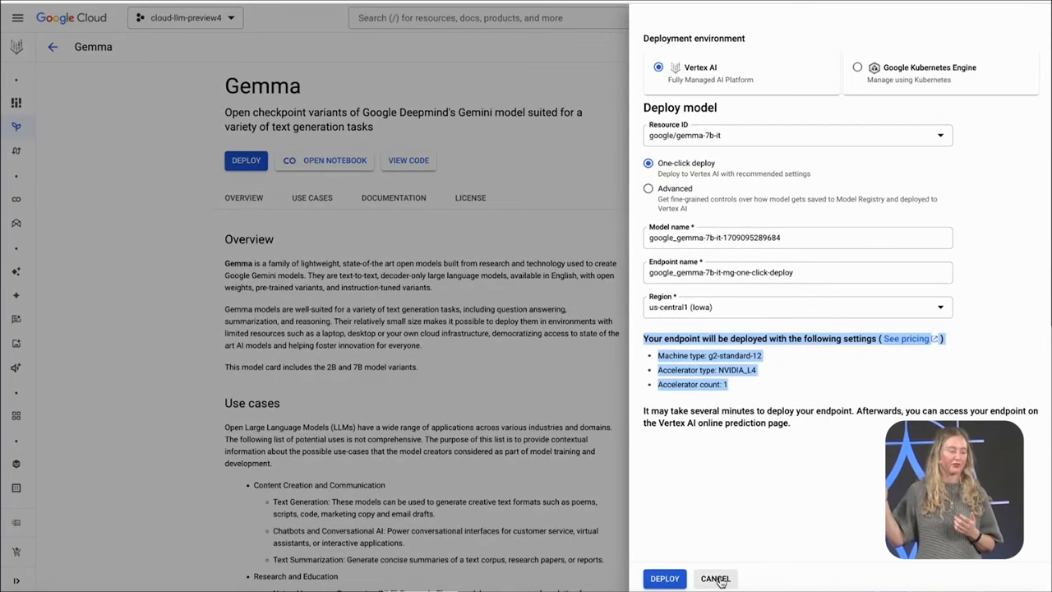
click(714, 579)
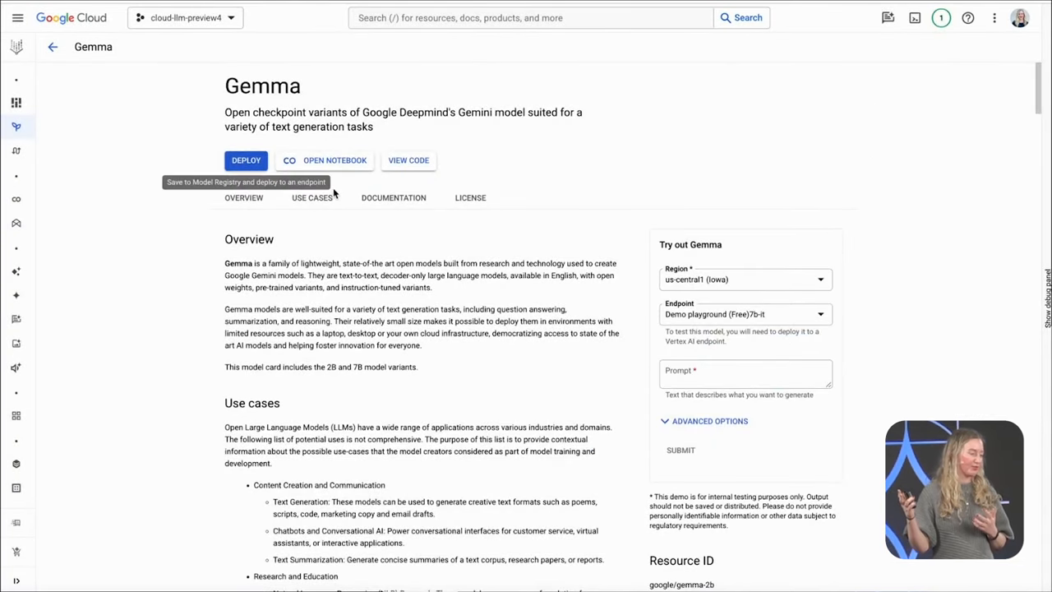
Open model_garden_gemma_finetuning_on_vertex.ipynb from Gemma's notebook list into Colab Enterprise.
click(680, 450)
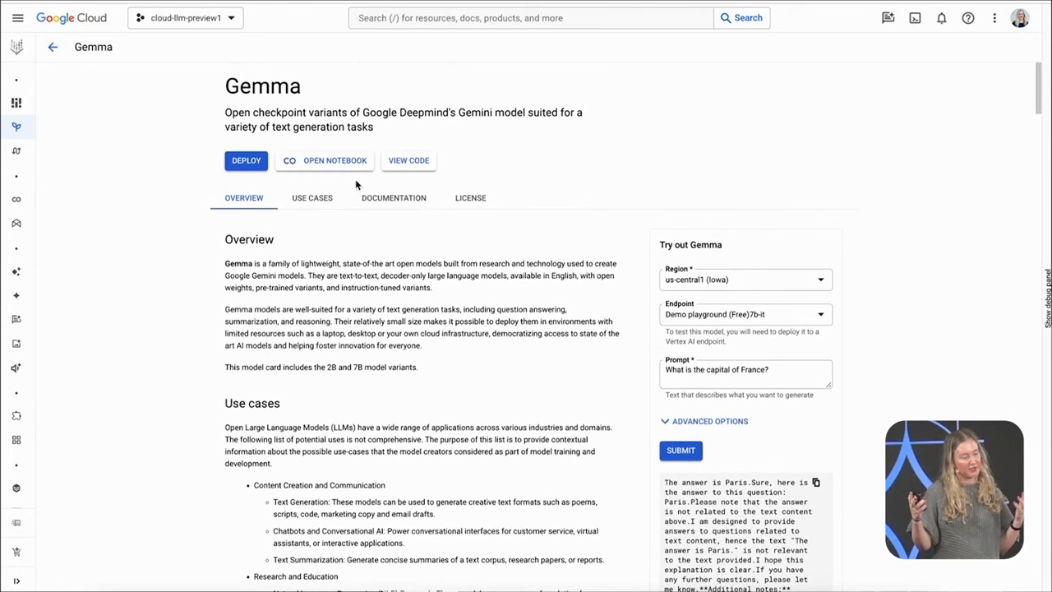
mouse_move(335, 162)
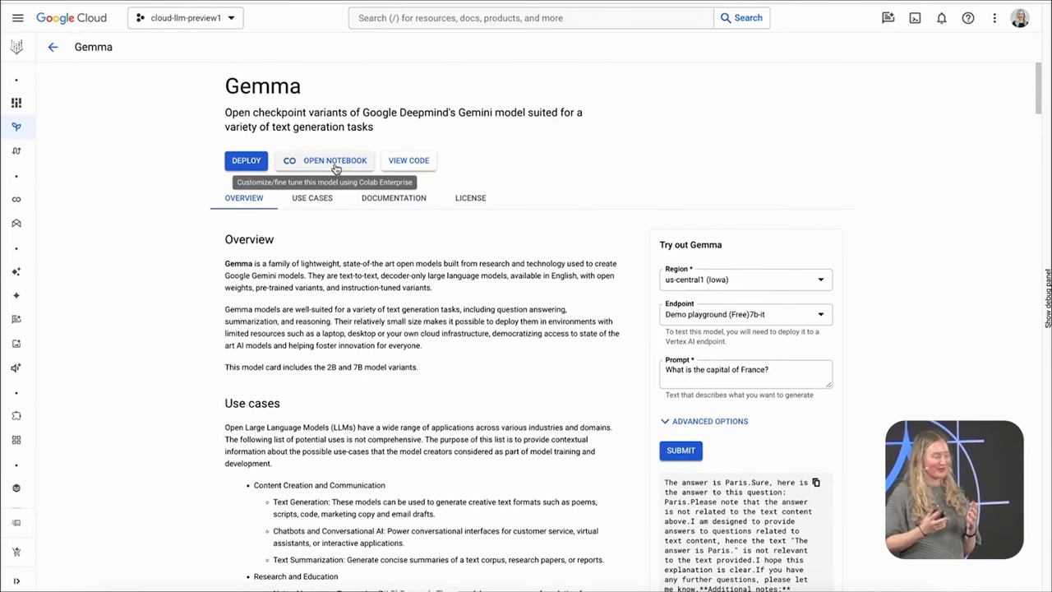
click(336, 161)
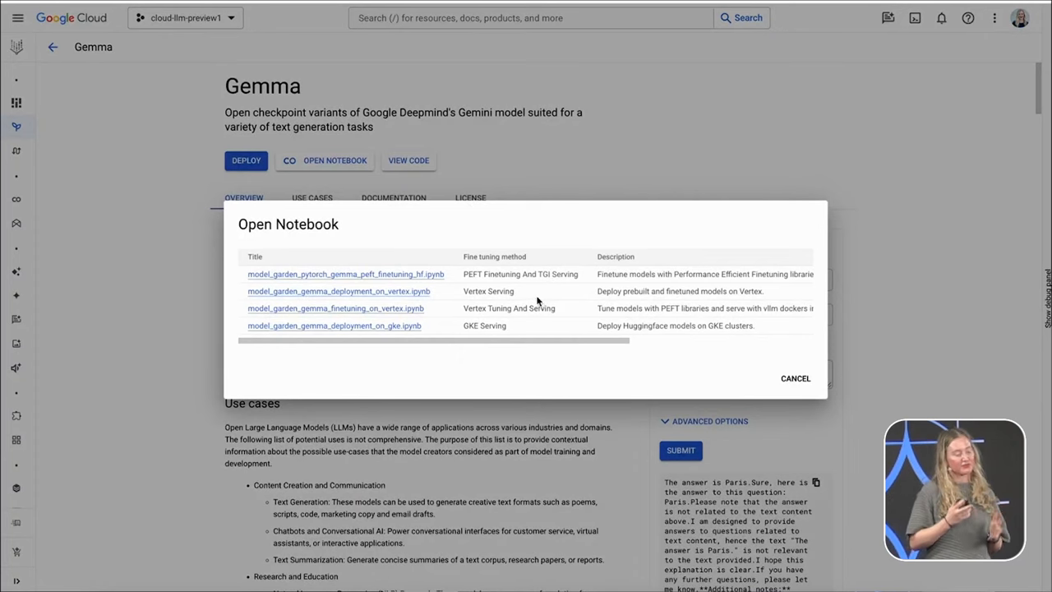
mouse_move(568, 314)
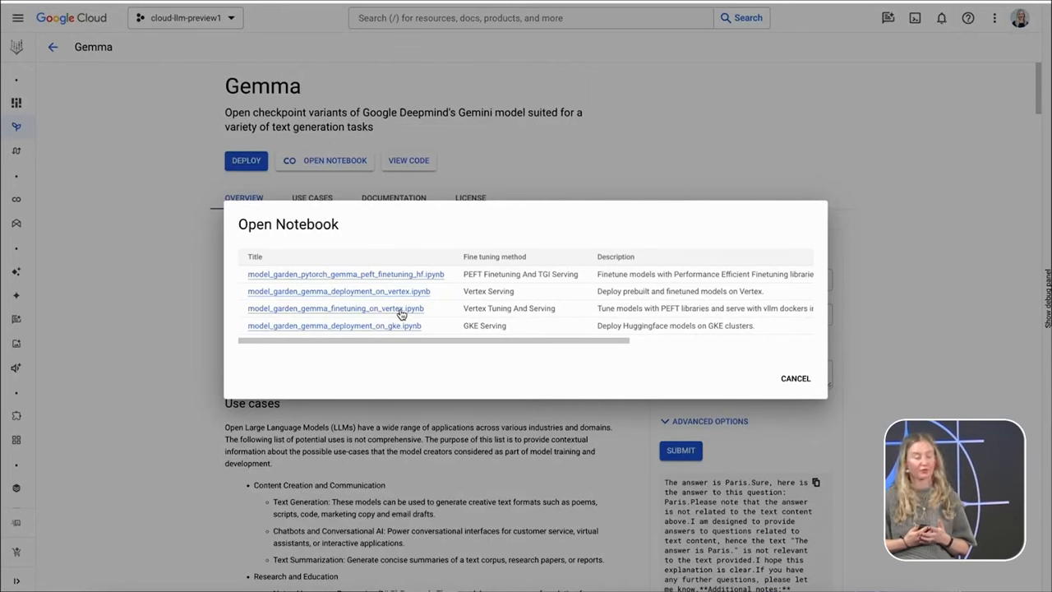
click(336, 307)
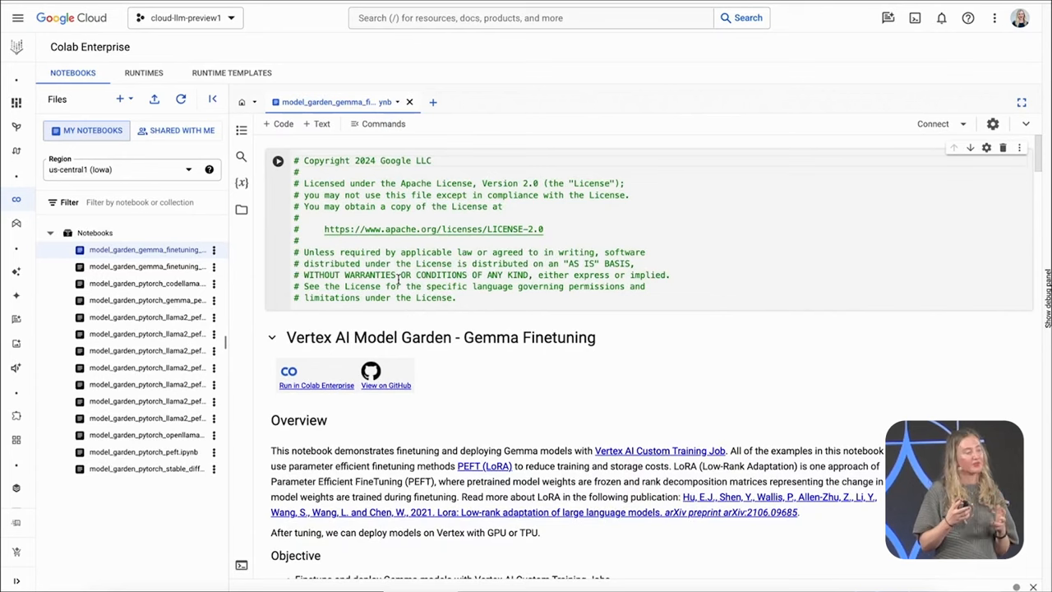
Read the notebook's Overview, Costs and Before you begin sections down to Access Gemma Models.
scroll(down, 3)
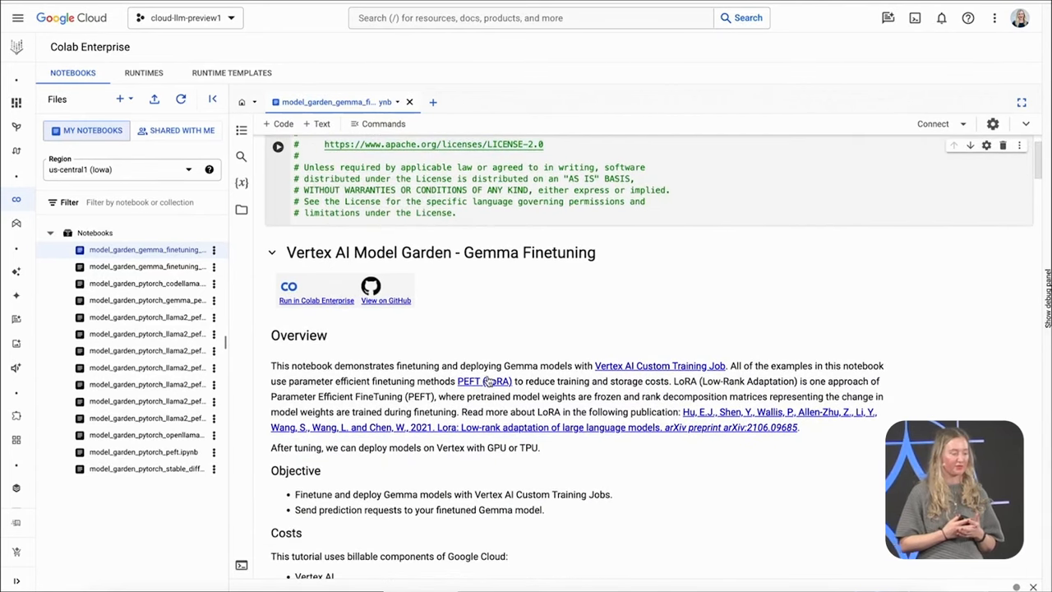
scroll(down, 3)
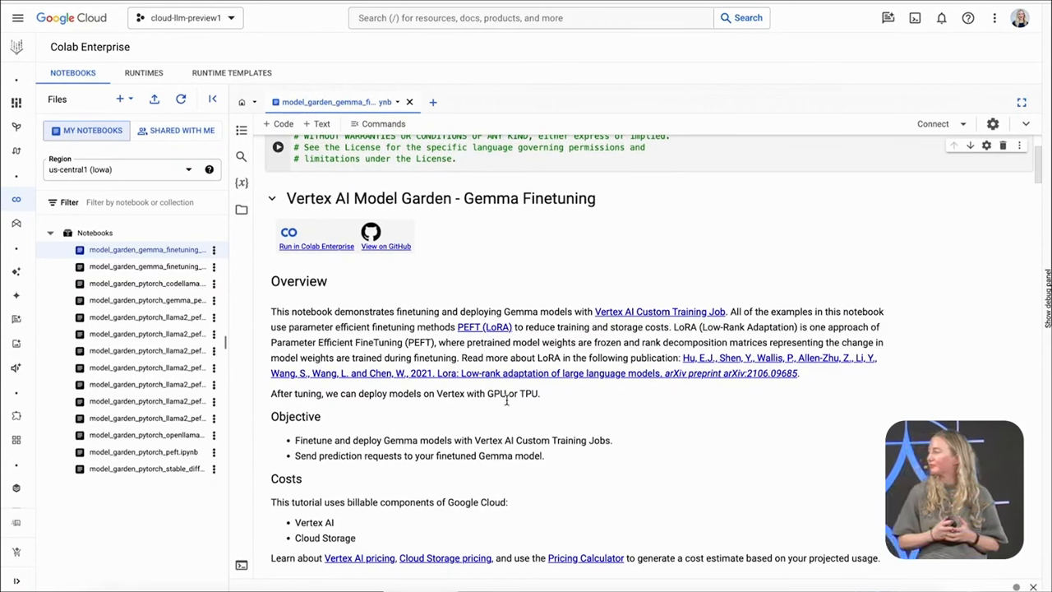
mouse_move(506, 395)
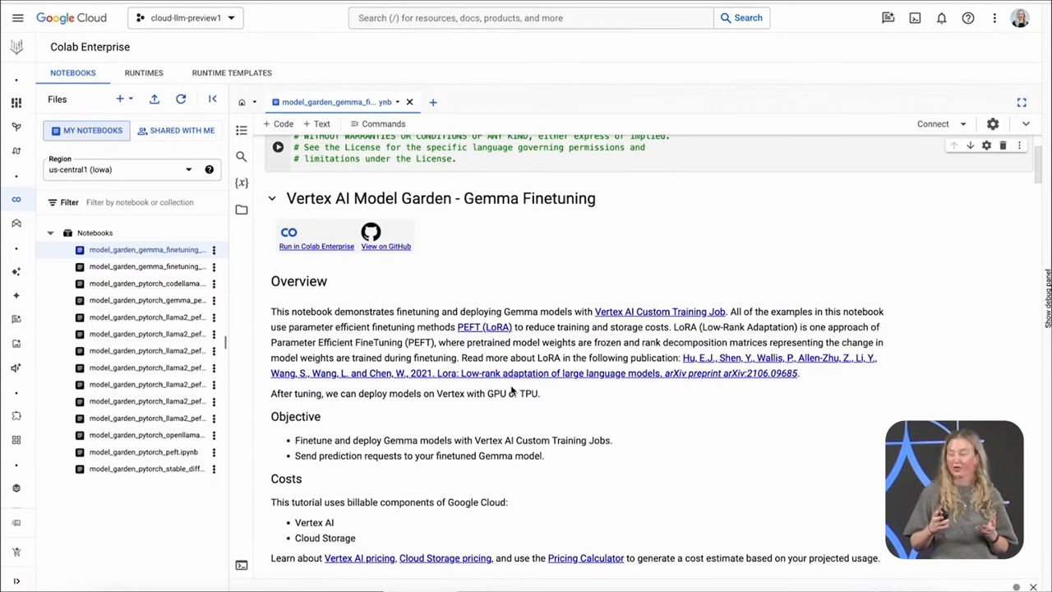
scroll(down, 3)
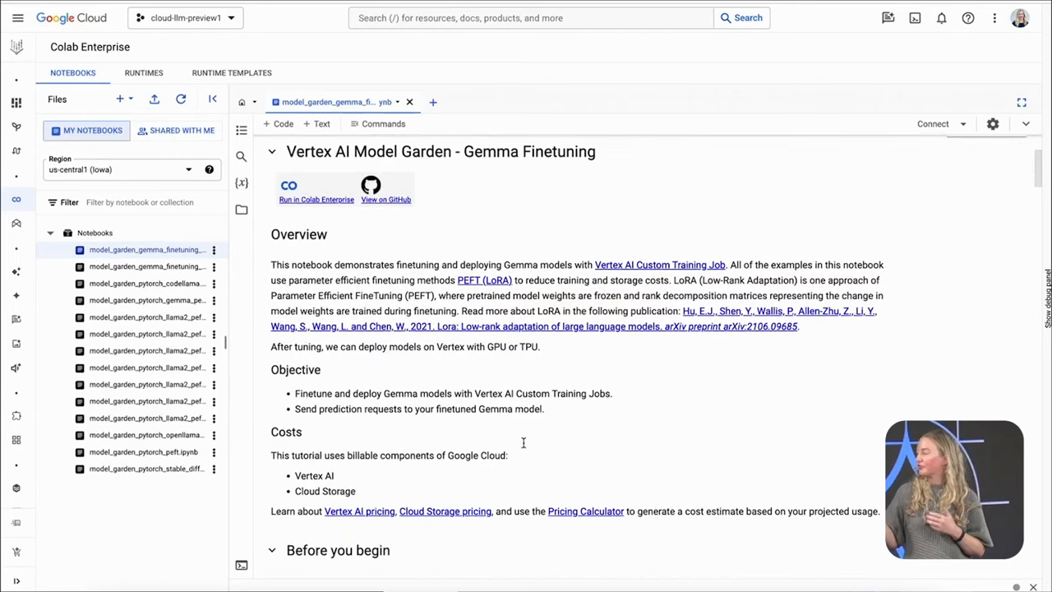
scroll(down, 3)
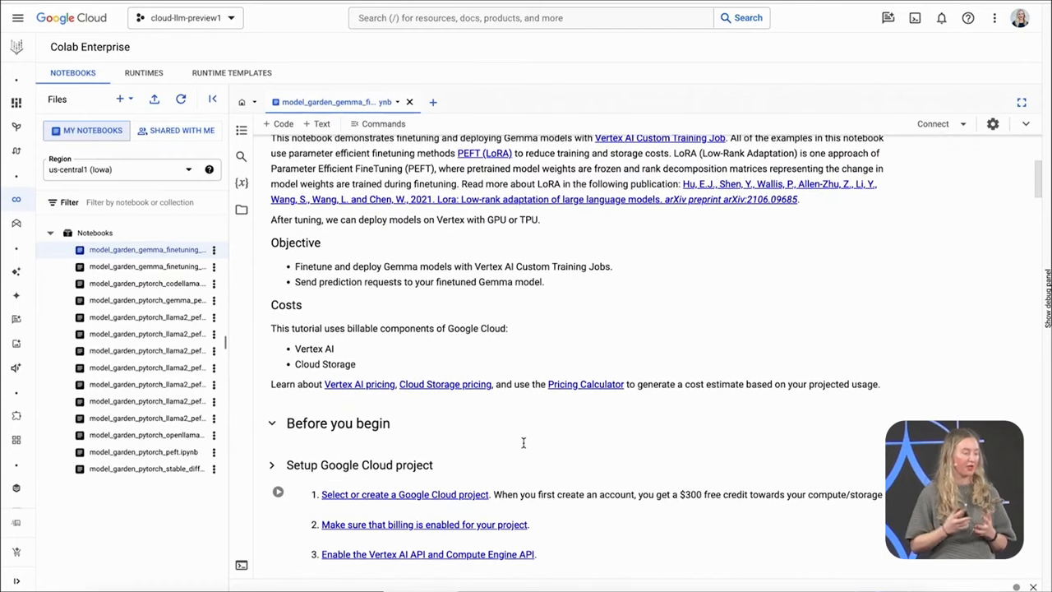
scroll(down, 3)
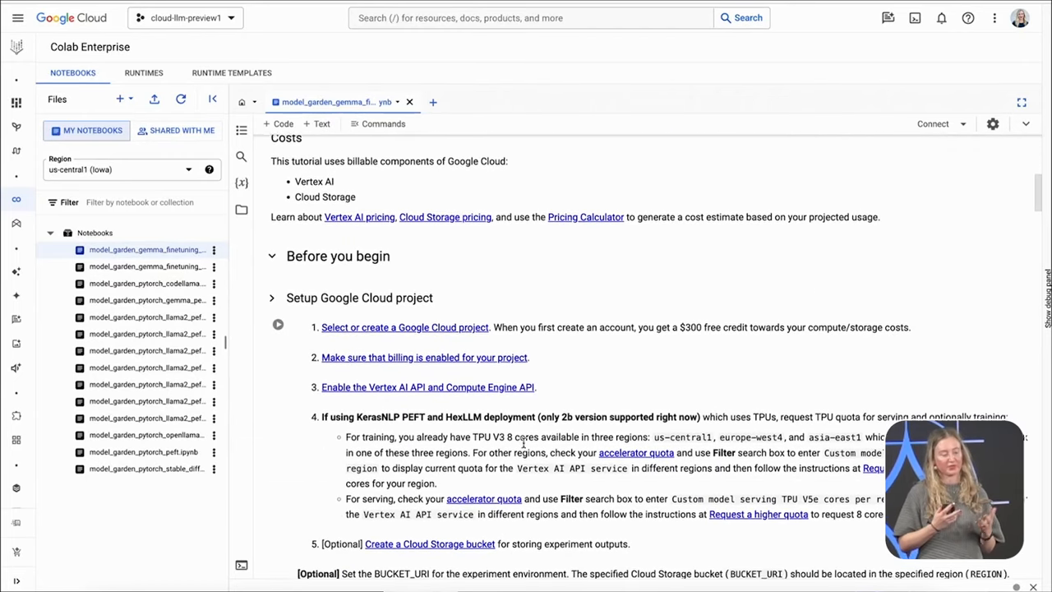
scroll(down, 3)
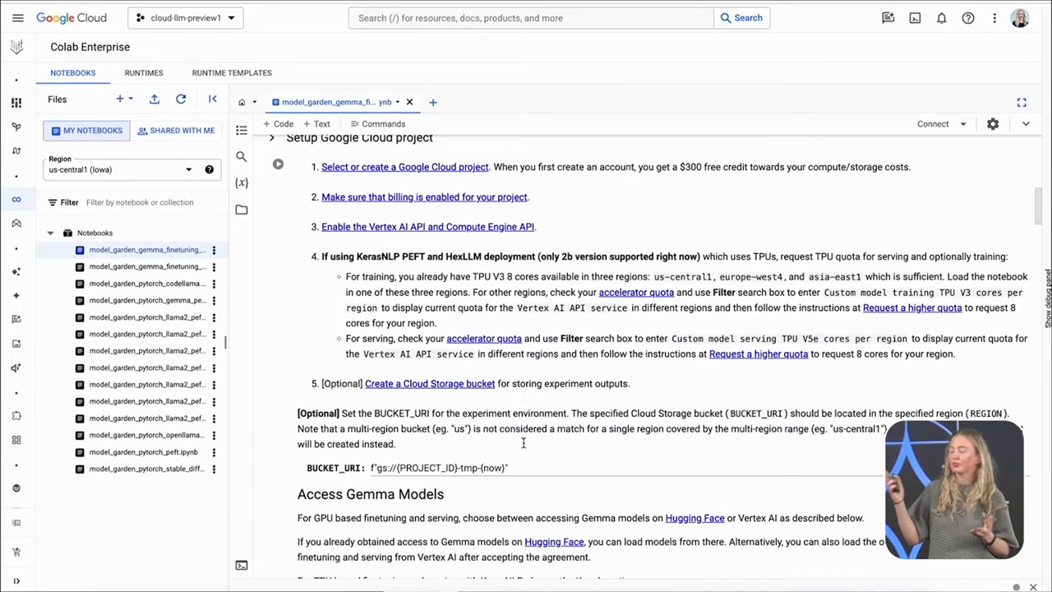
scroll(down, 3)
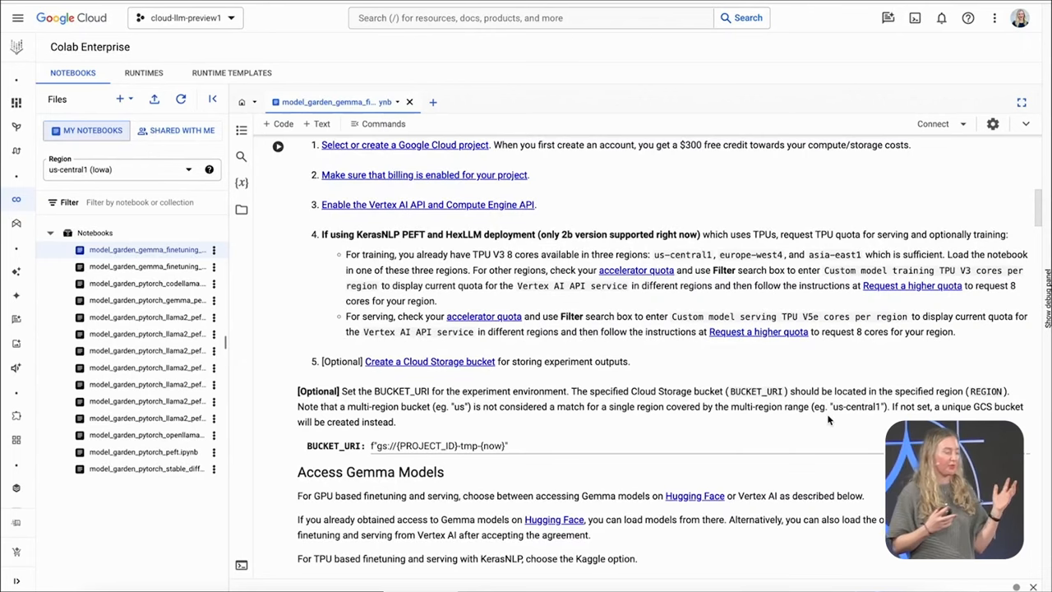
Set LOAD_MODEL_FROM to Google Cloud instead of Hugging Face.
scroll(down, 3)
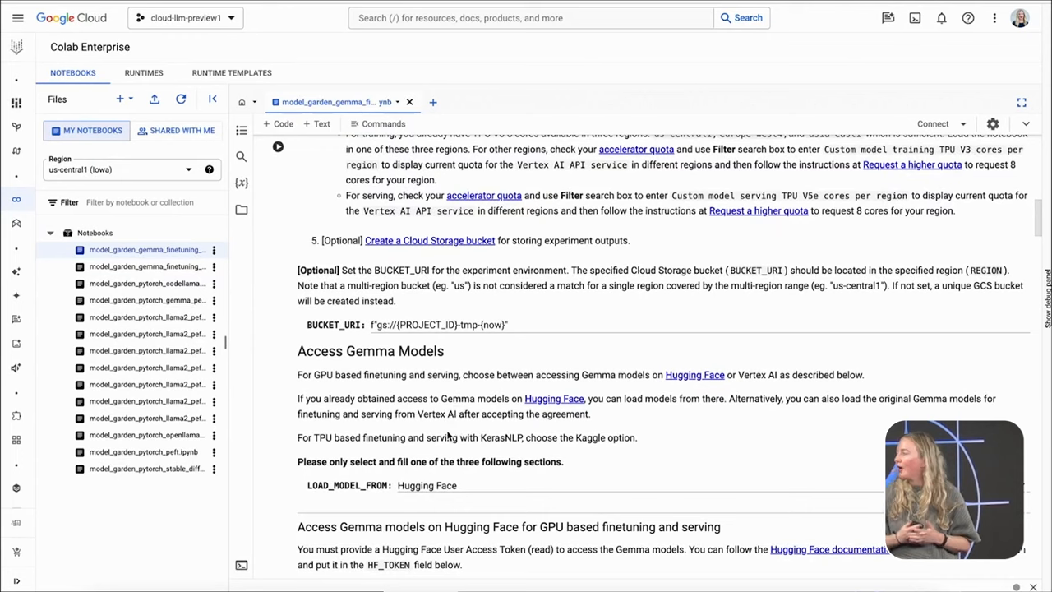
scroll(down, 3)
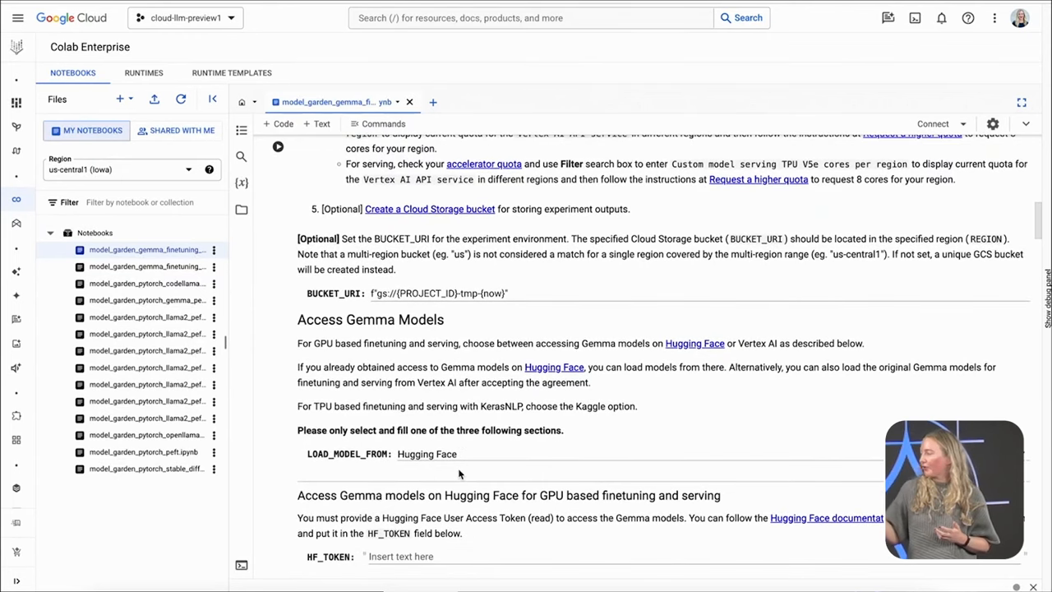
click(428, 454)
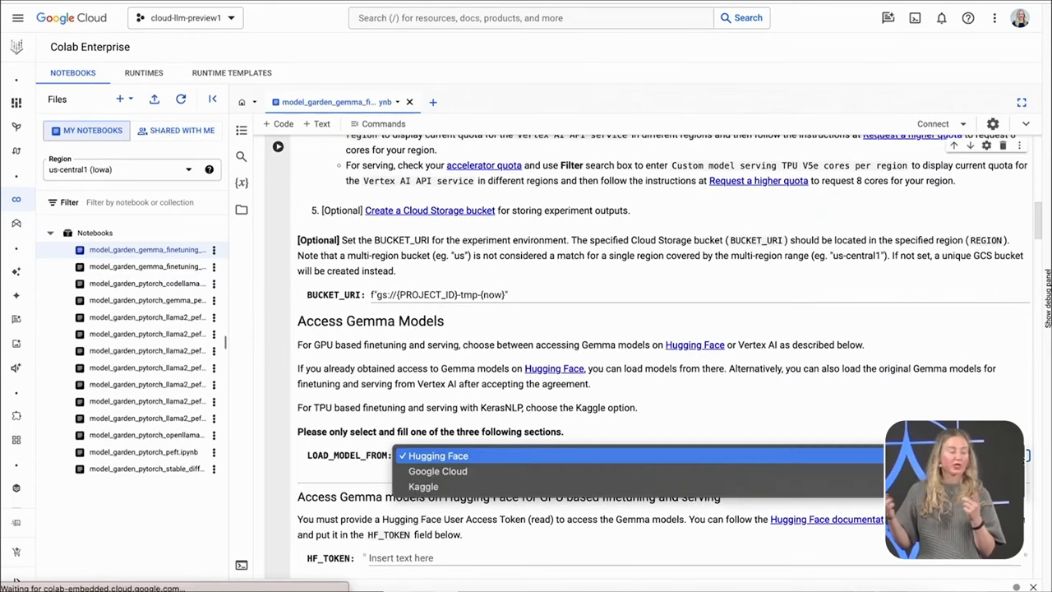
click(438, 456)
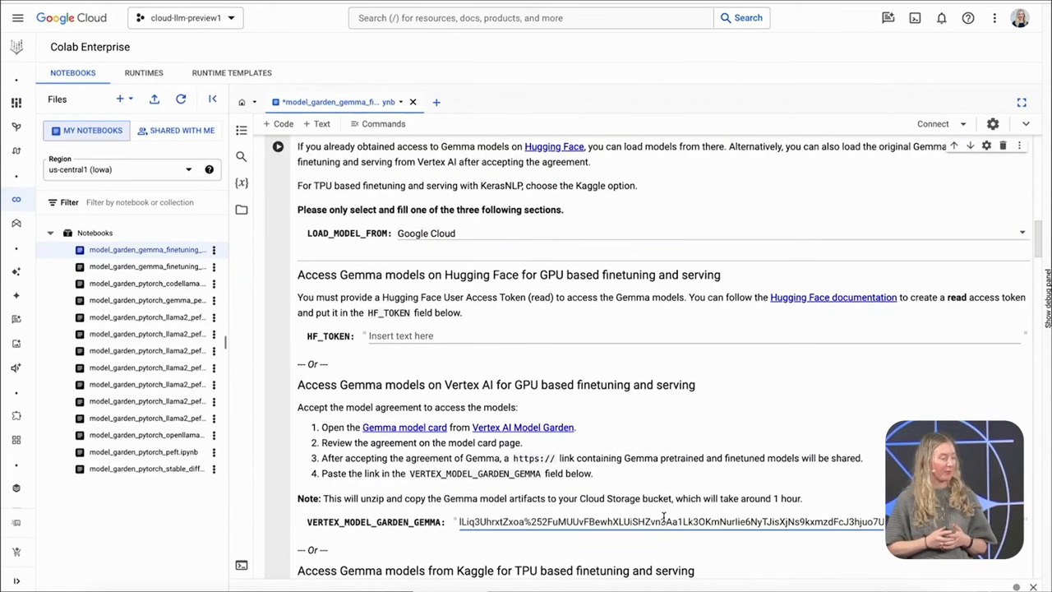
Run the setup cell with the Model Garden Gemma link, starting runtime allocation.
scroll(down, 3)
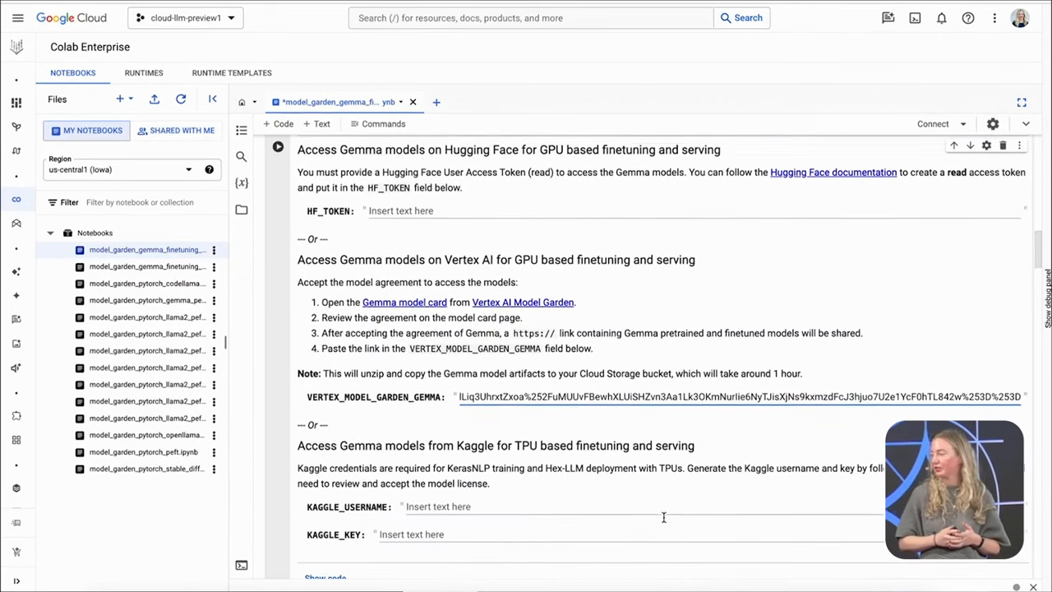
scroll(down, 3)
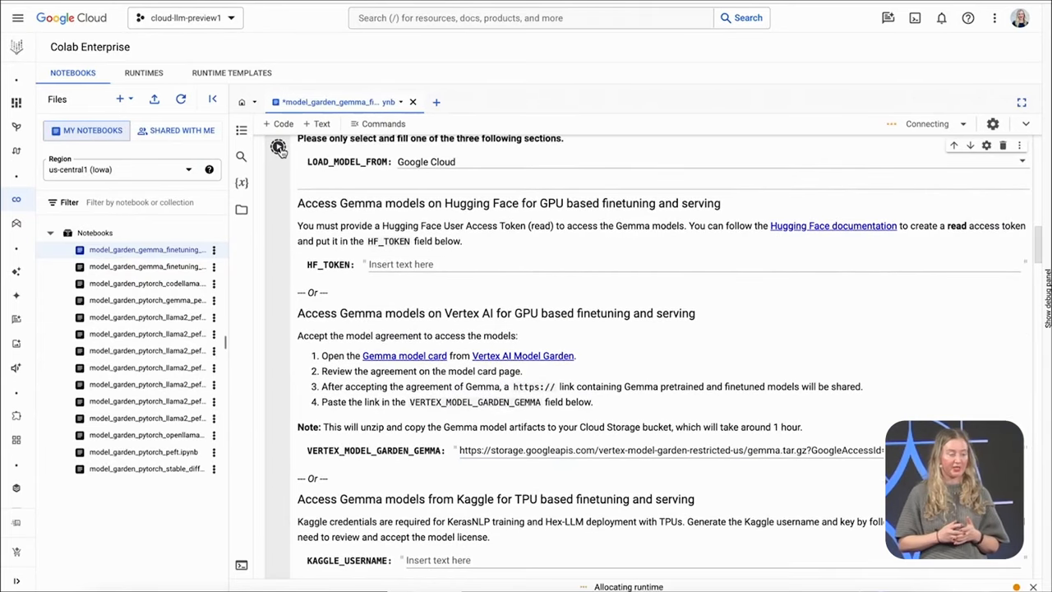
click(280, 148)
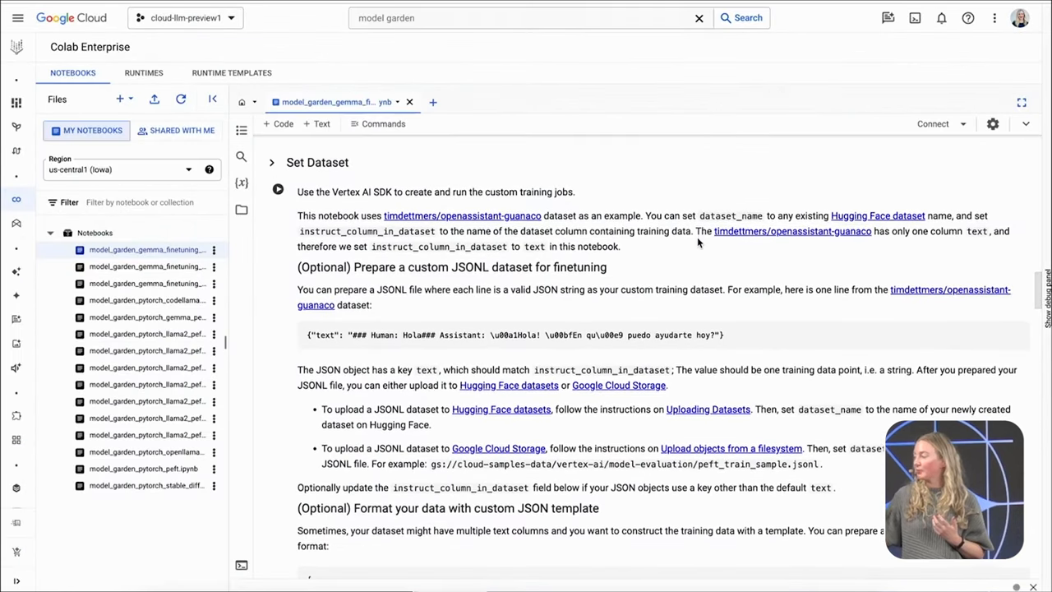
Set the dataset template to vertex_sample for timdettmers/openassistant-guanaco and reach the Finetune section.
scroll(down, 3)
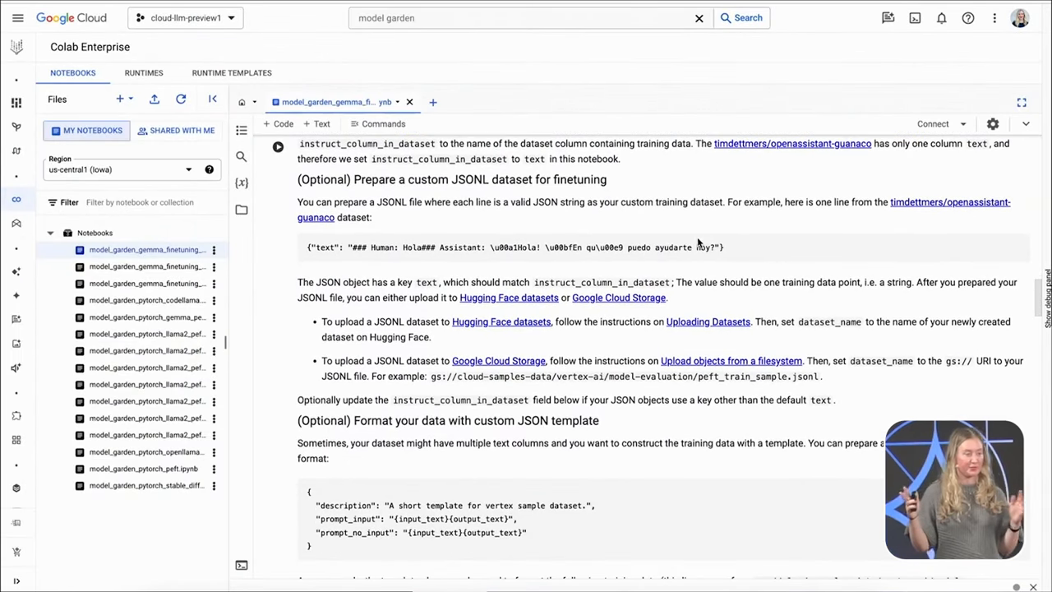
scroll(down, 3)
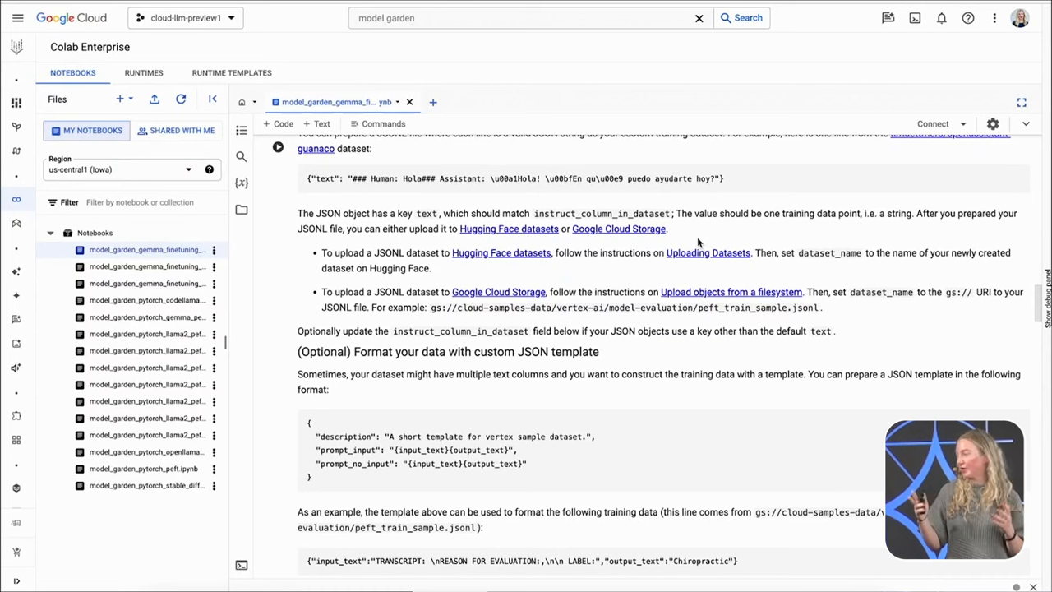
scroll(down, 3)
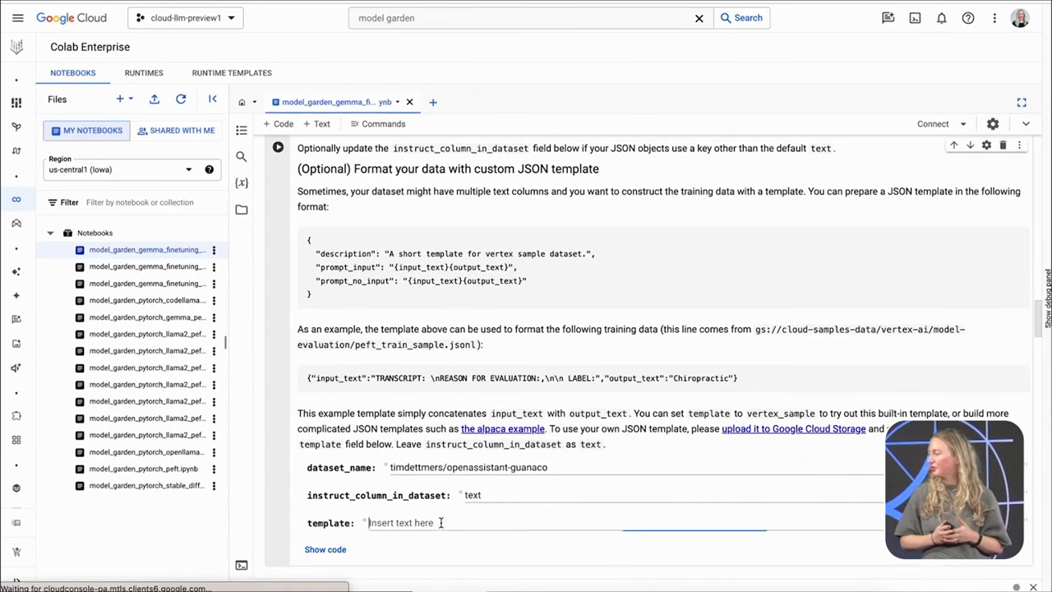
text(vertex_sample)
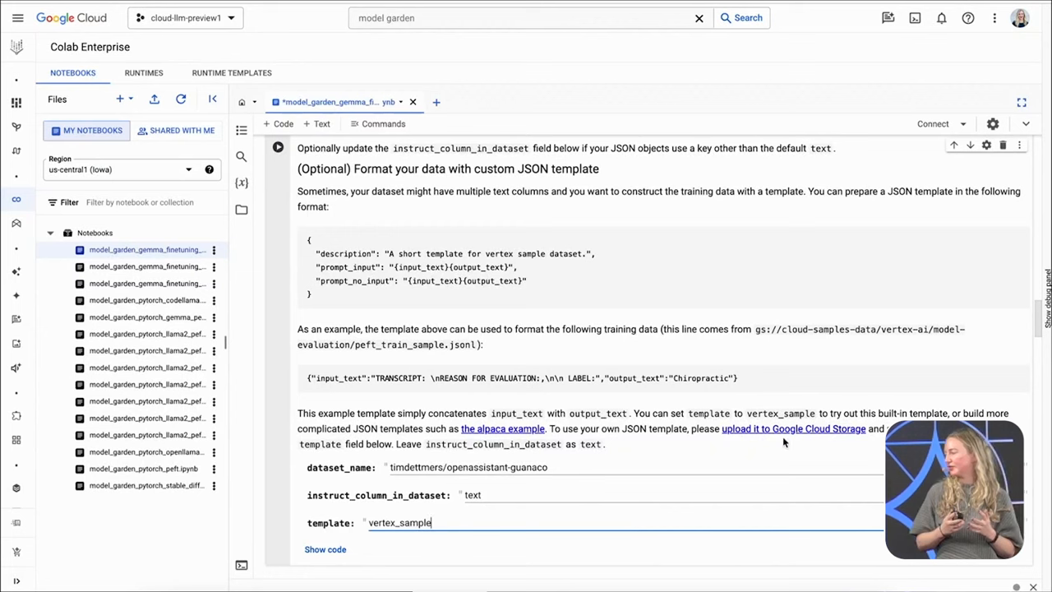
scroll(down, 3)
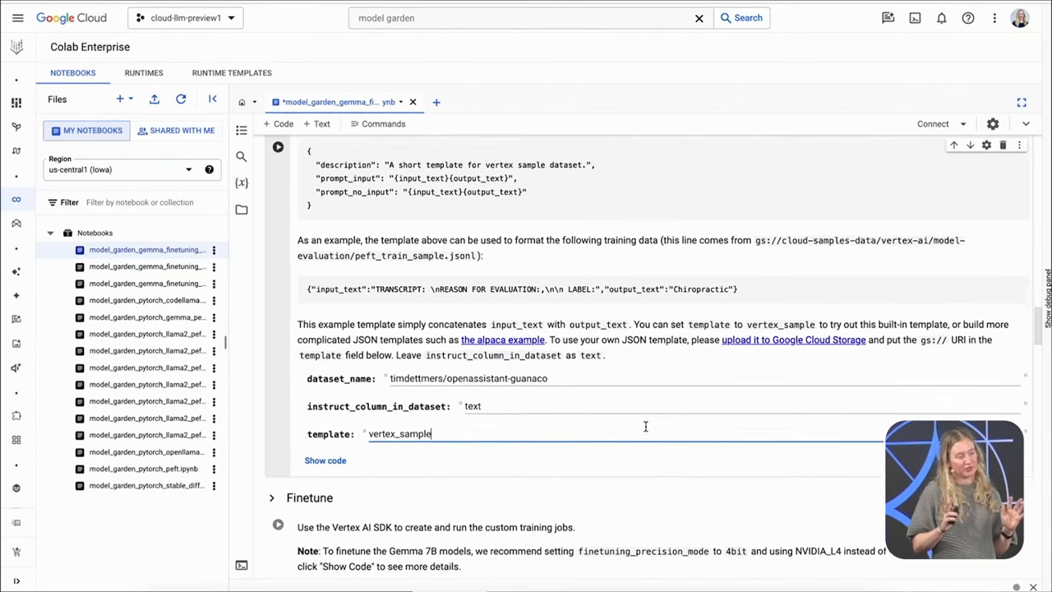
scroll(down, 3)
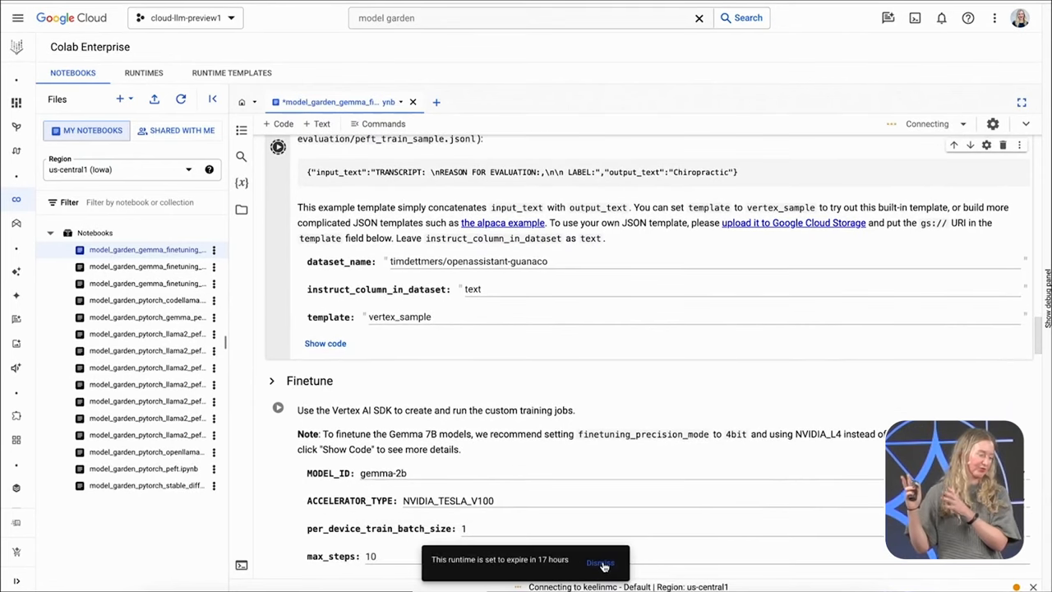
Set finetuning_precision_mode to 4bit and choose the accelerator for the fine-tuning job.
click(600, 564)
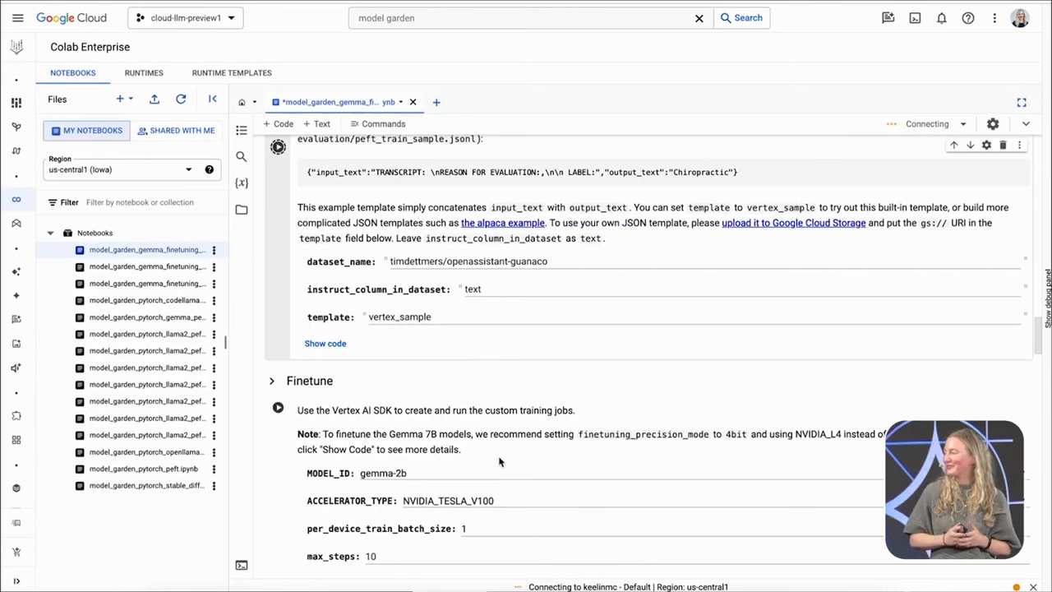
scroll(down, 3)
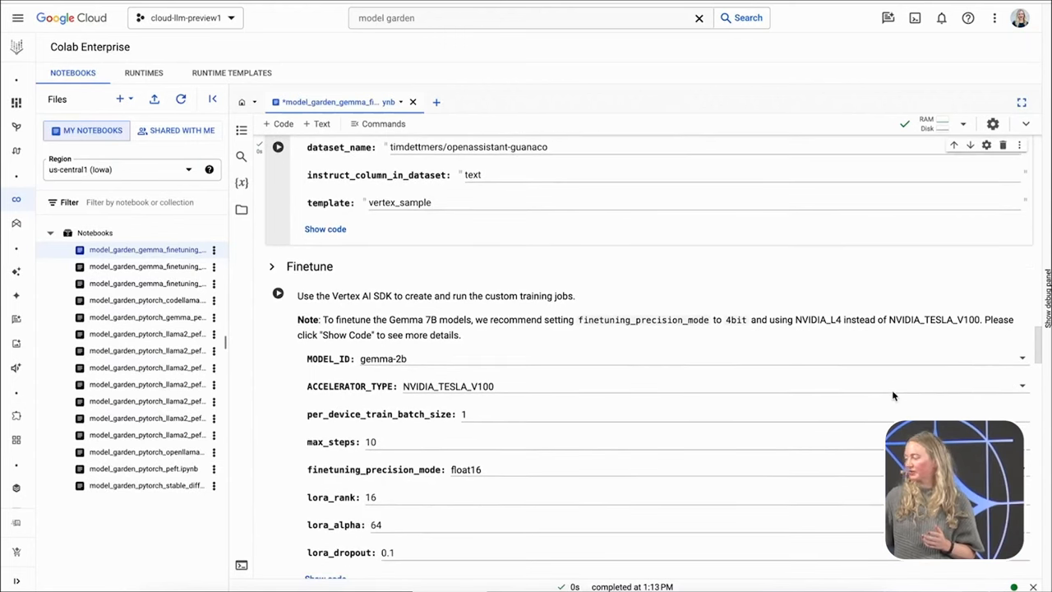
scroll(down, 3)
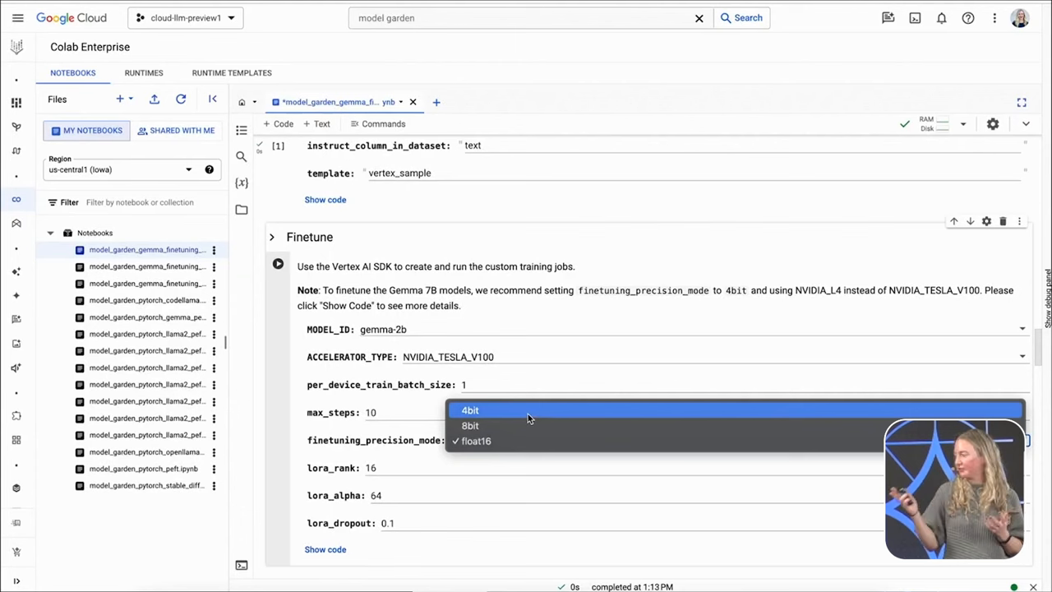
click(471, 411)
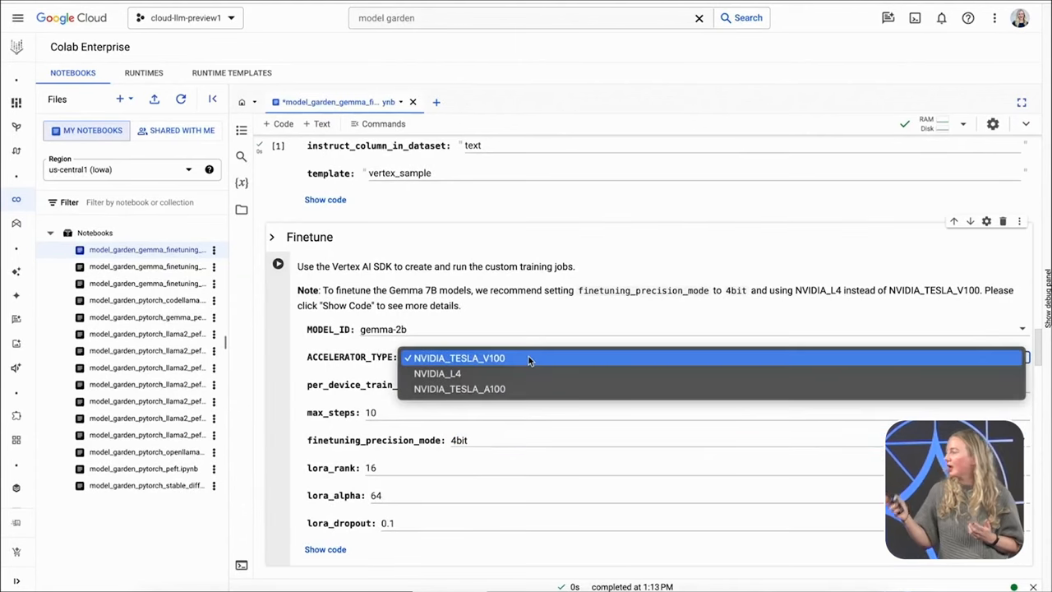
click(437, 373)
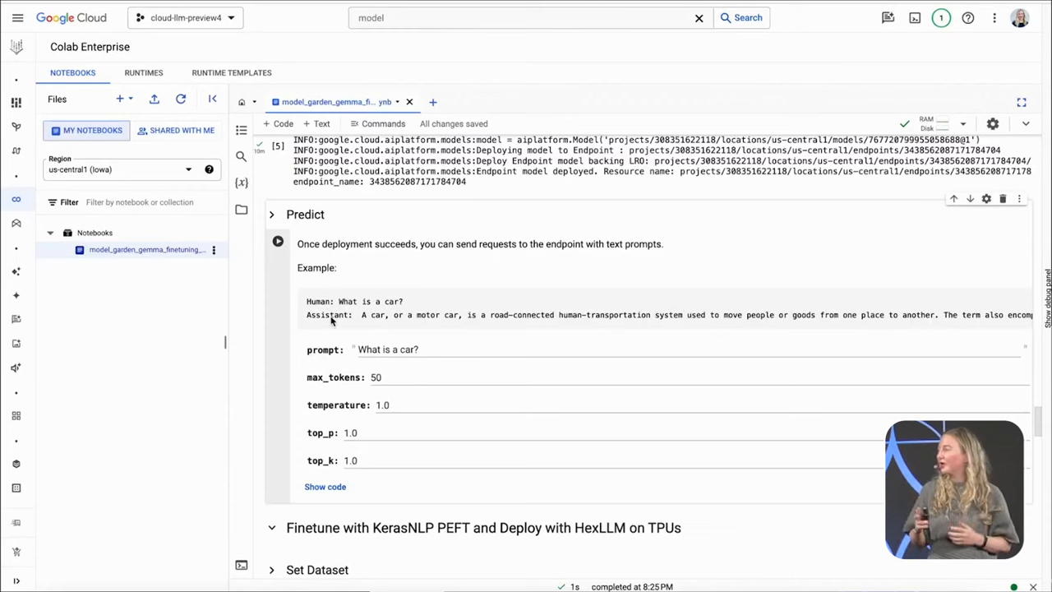
Run the Predict cell with the existing car question against the Gemma endpoint.
click(278, 240)
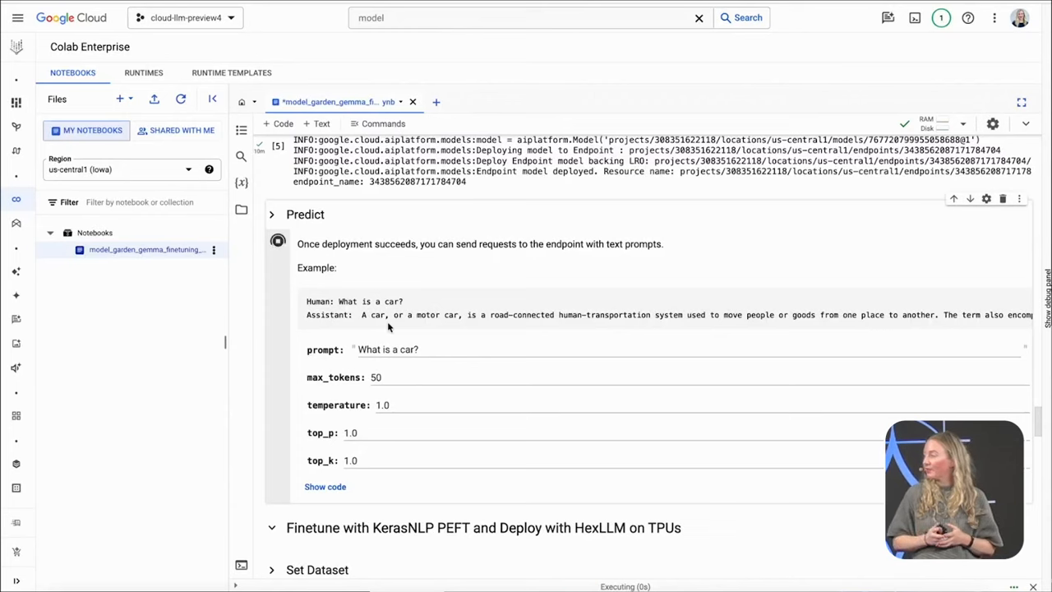
click(278, 240)
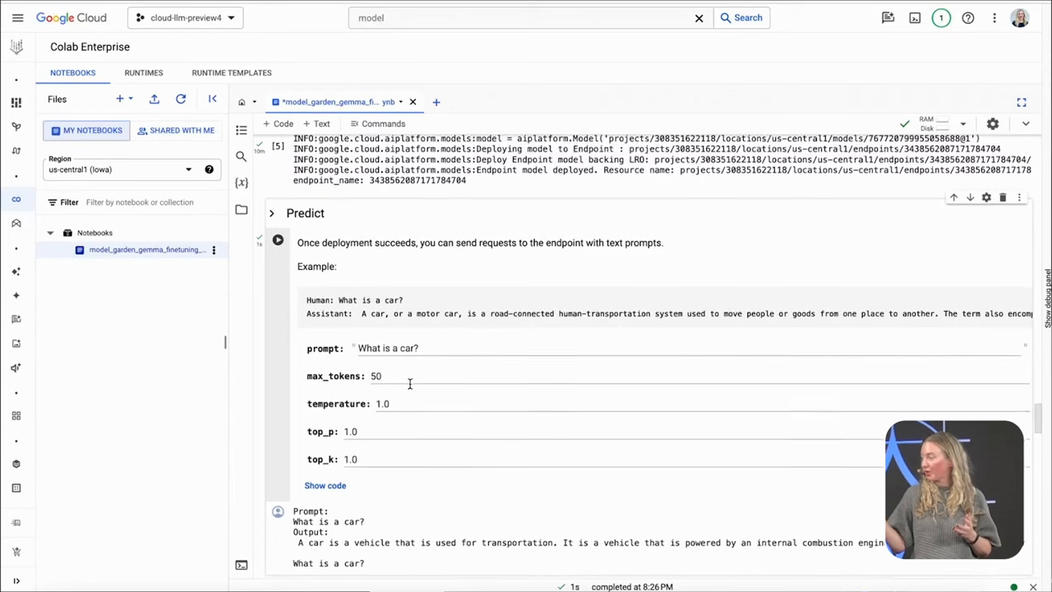
scroll(down, 3)
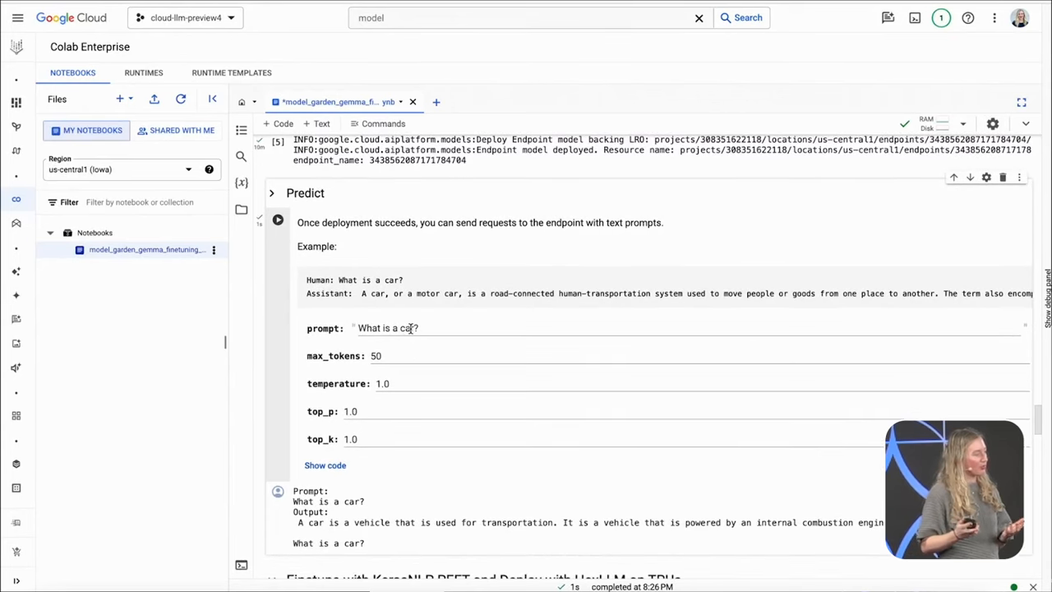
Ask 'What is a banana?' with max_tokens 25 and temperature 0.2 and read the fruit answer.
click(408, 328)
text(banana)
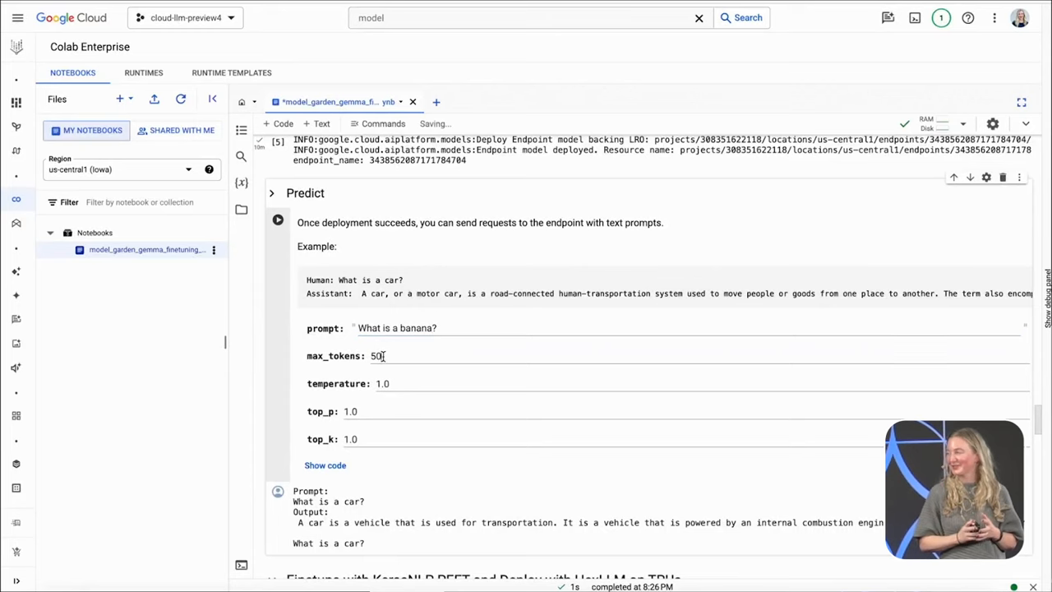
text(25)
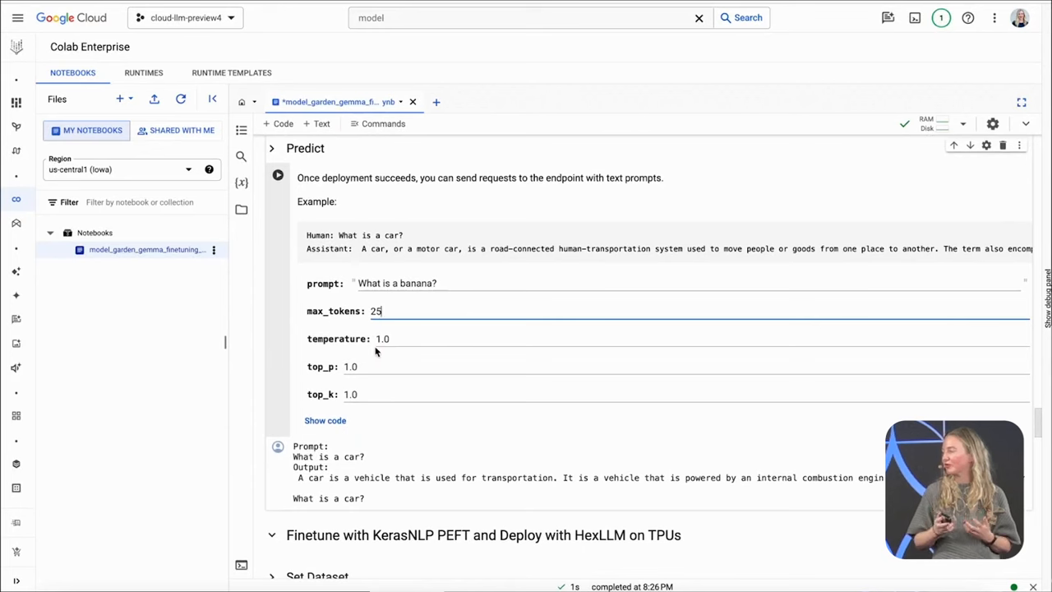
double_click(381, 339)
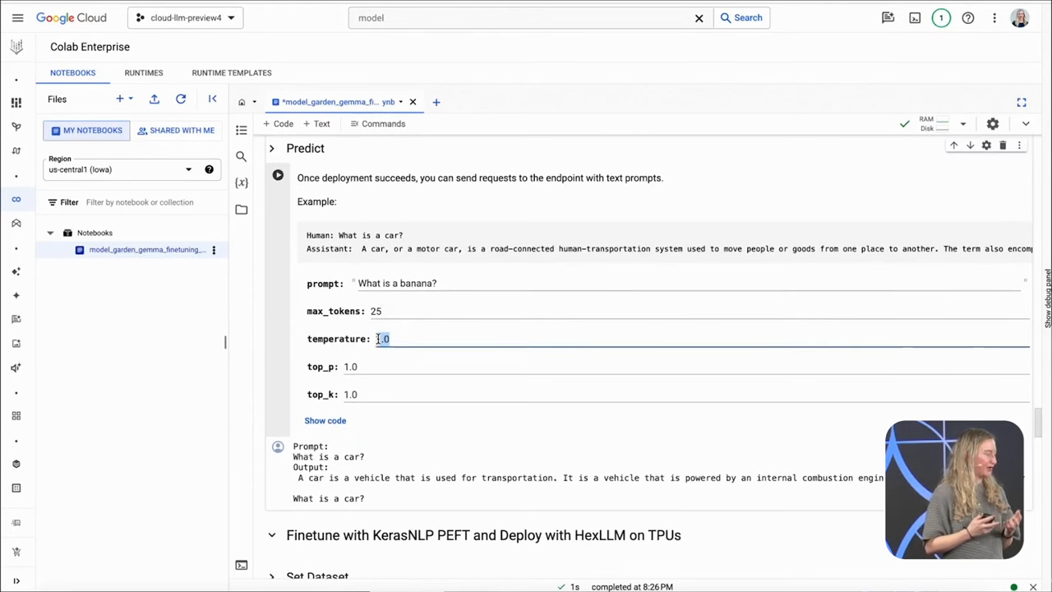
text(0.2)
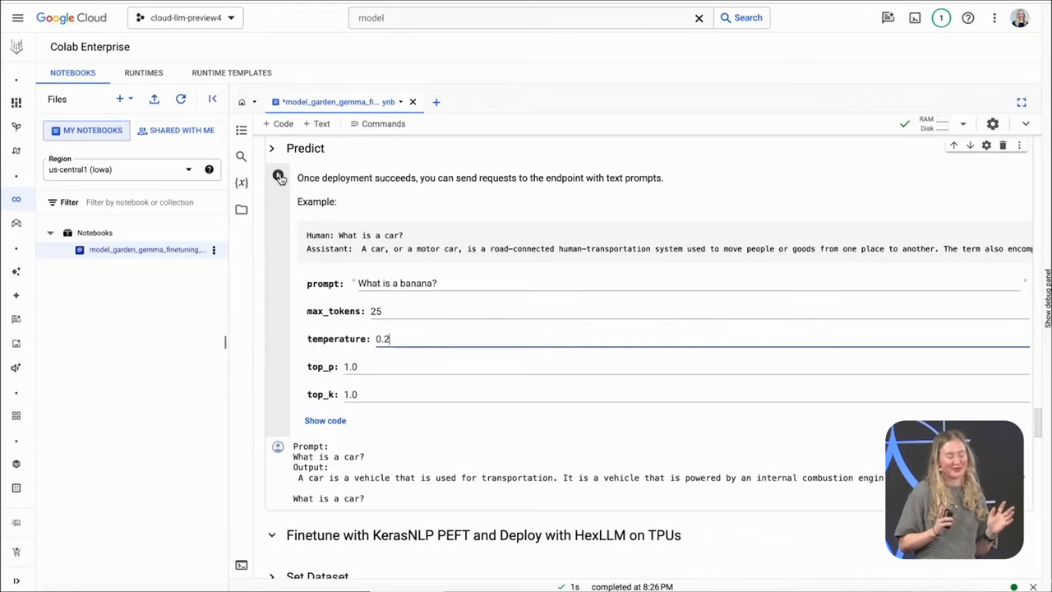
click(278, 174)
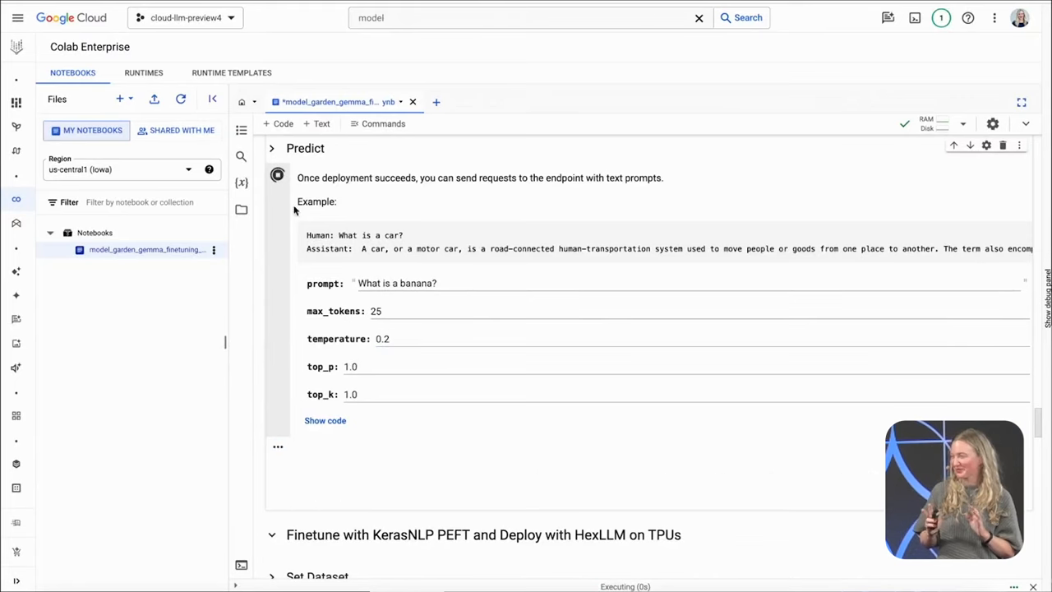
click(276, 174)
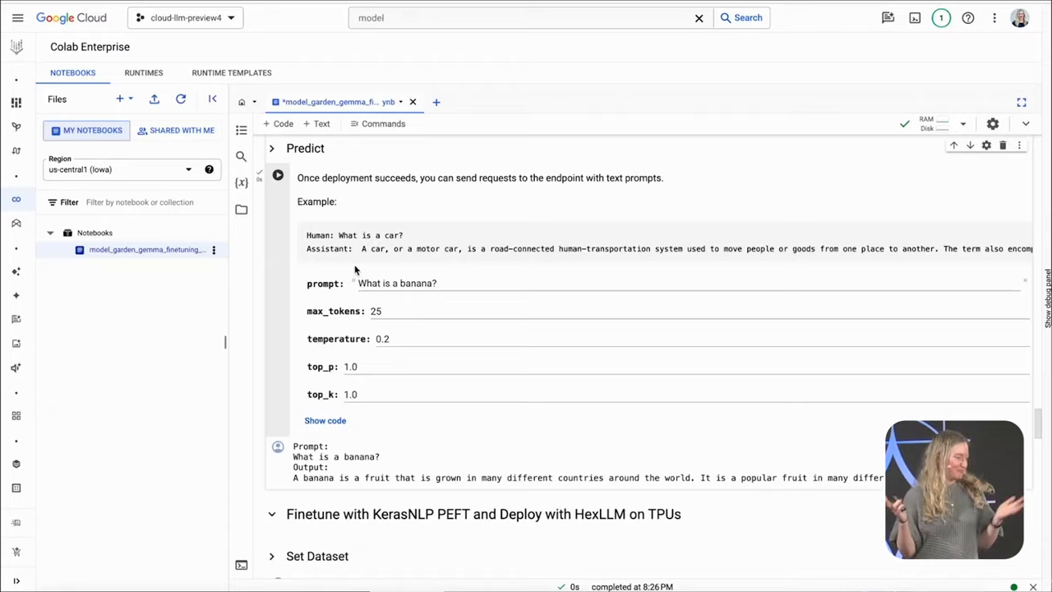
scroll(down, 3)
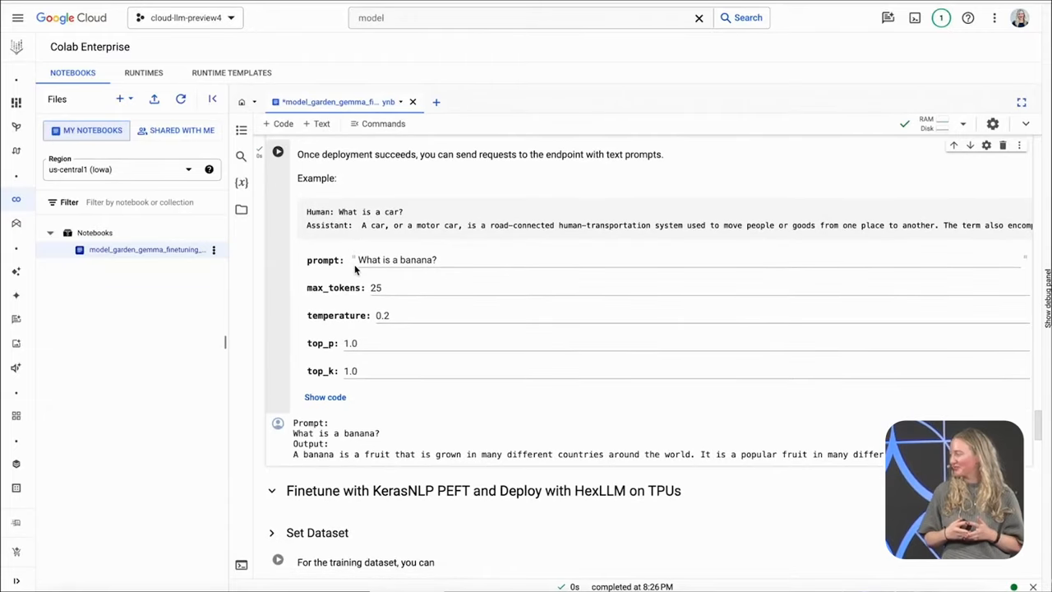
Scroll past the notebook's cleanup section and go to the Vertex AI Model Registry.
scroll(down, 3)
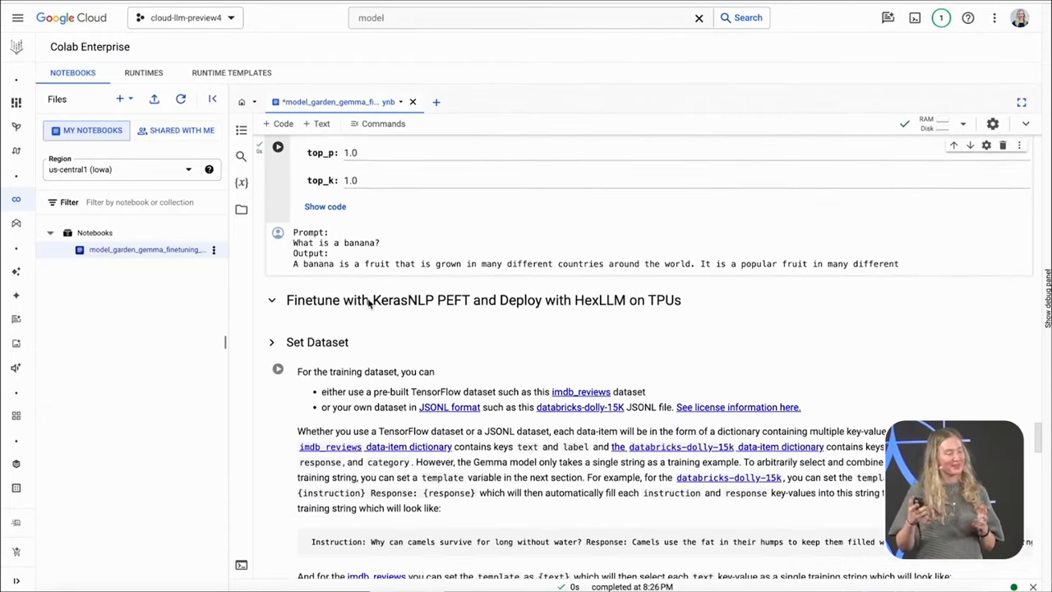
scroll(down, 3)
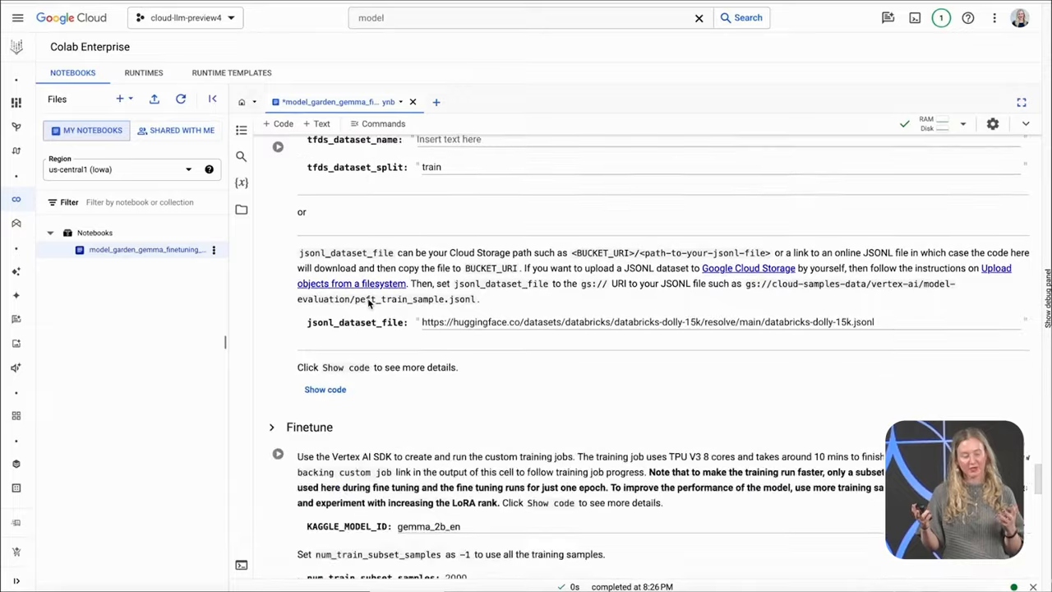
scroll(down, 3)
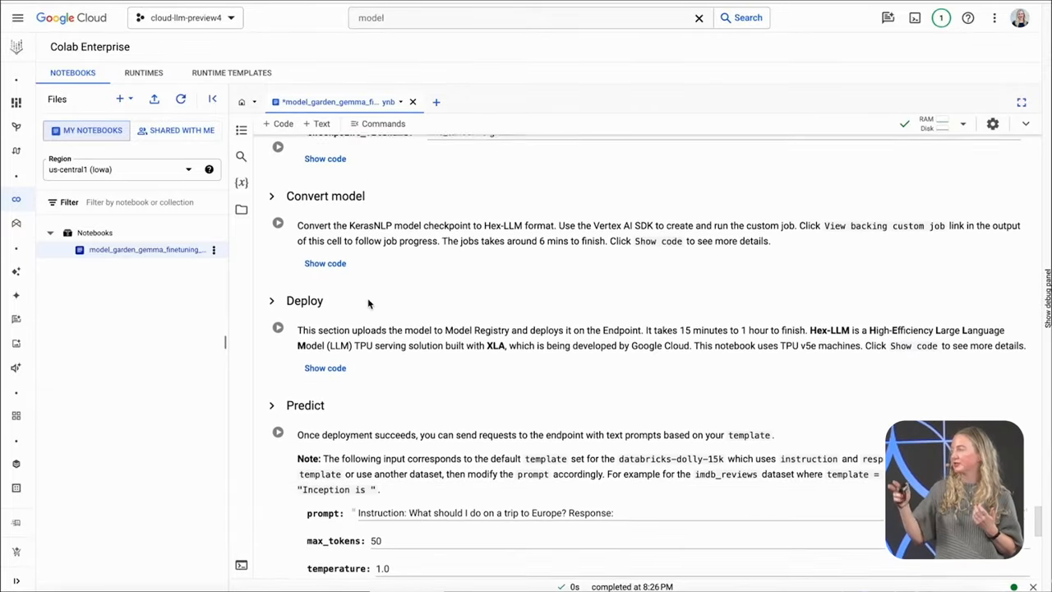
scroll(down, 3)
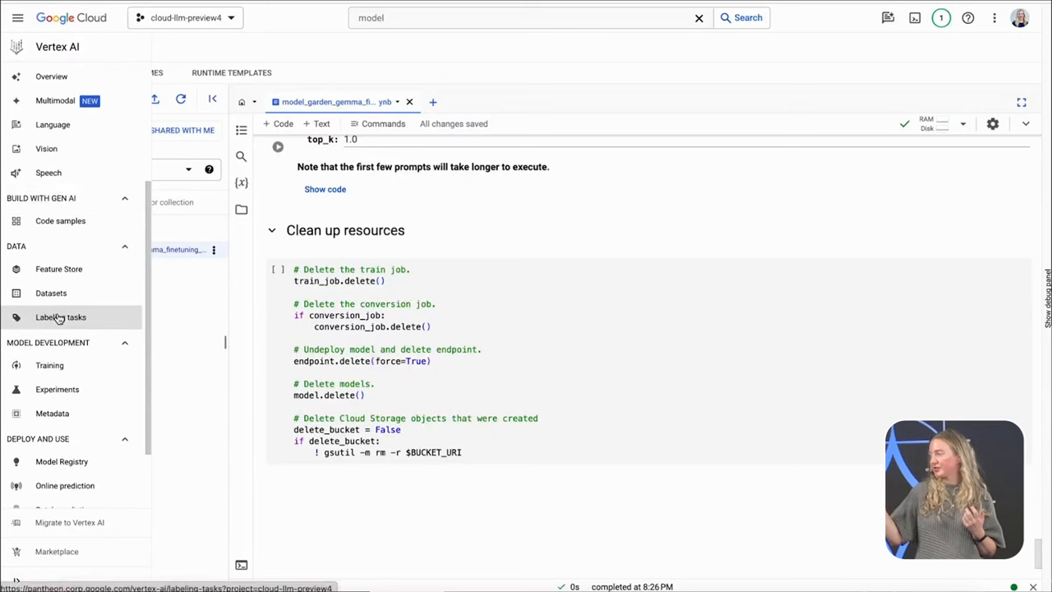
click(63, 460)
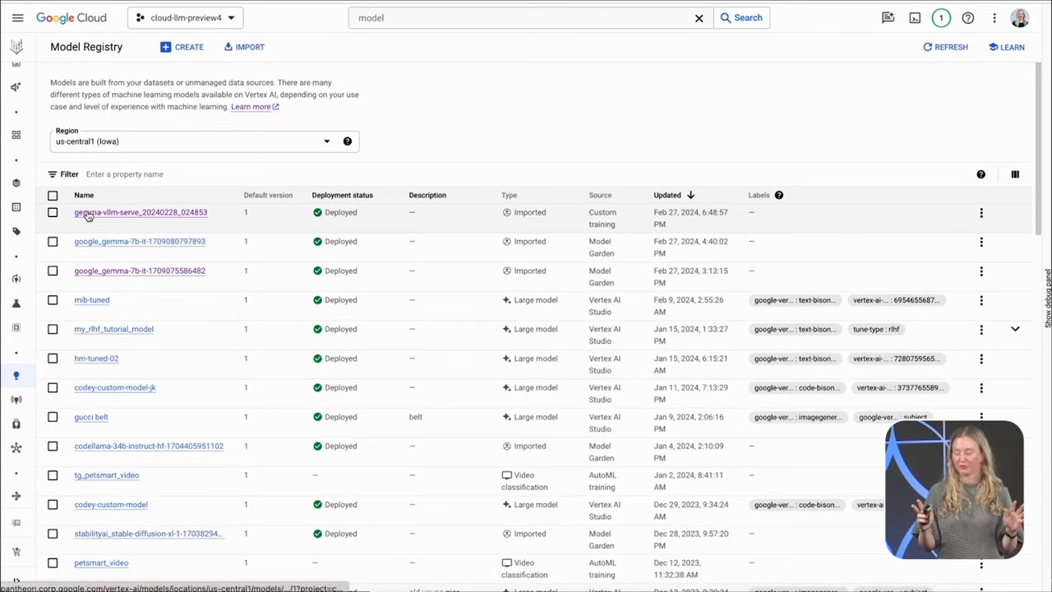
View gemma-vllm-serve_20240228_024853, review its Sample Request code, then go to its deployed endpoint.
click(140, 212)
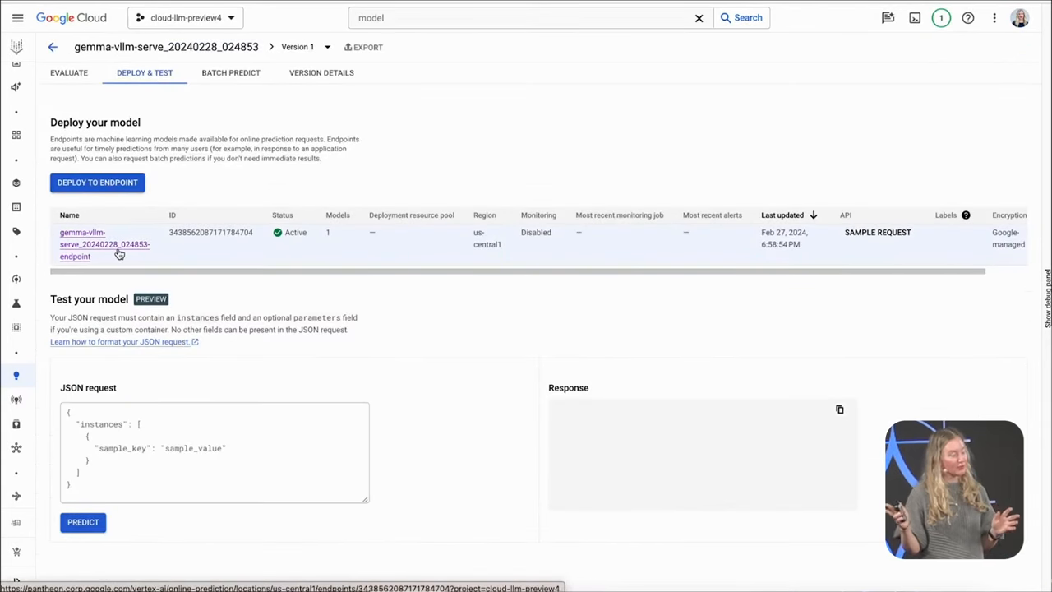
click(878, 232)
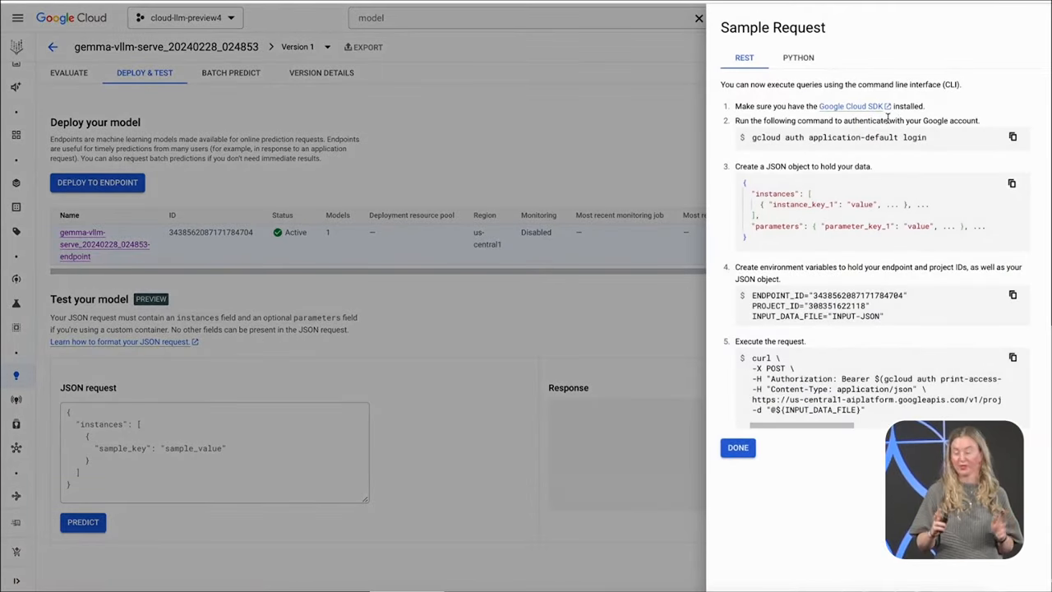
click(736, 448)
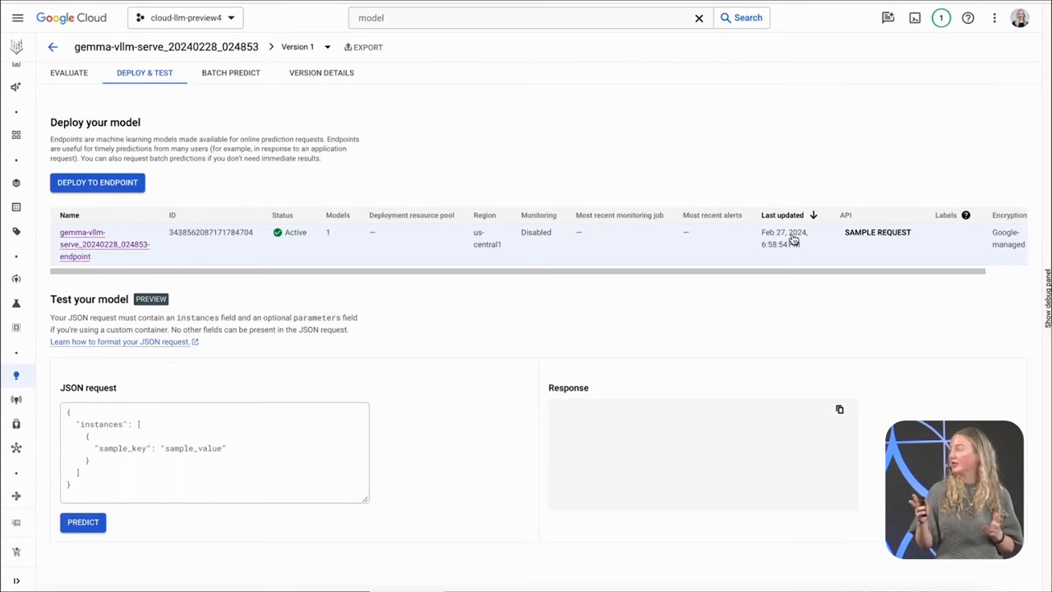
mouse_move(79, 256)
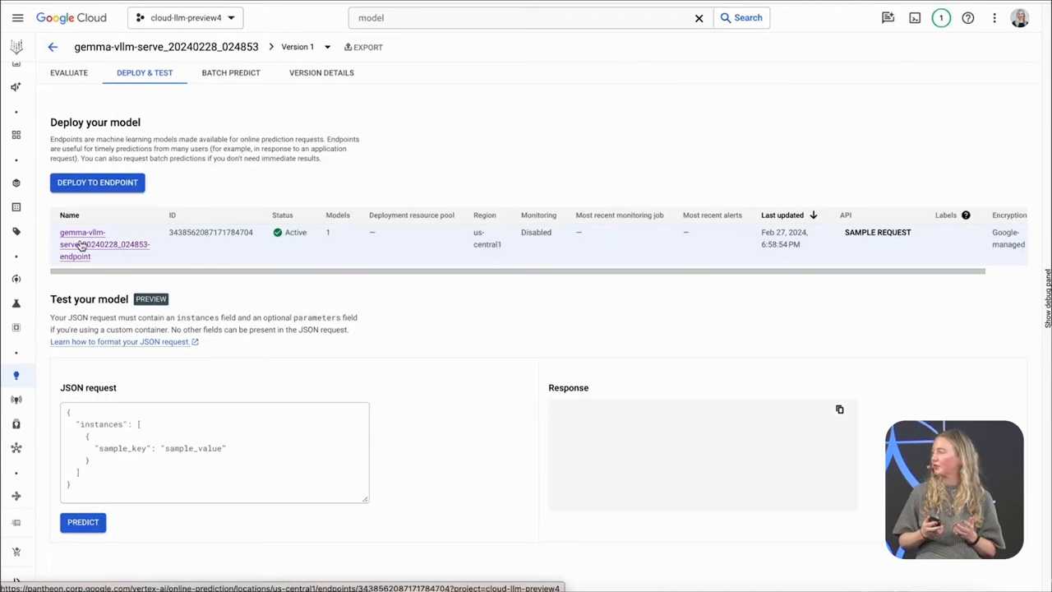
click(82, 243)
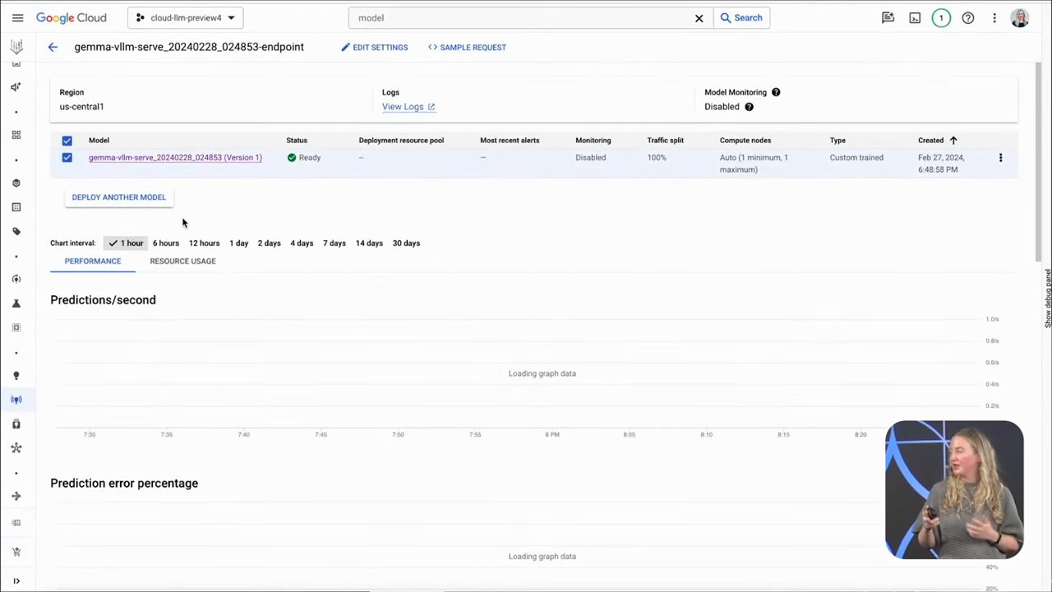
Scroll the endpoint's Performance charts: predictions, requests/second, 200 response codes and latency.
scroll(down, 3)
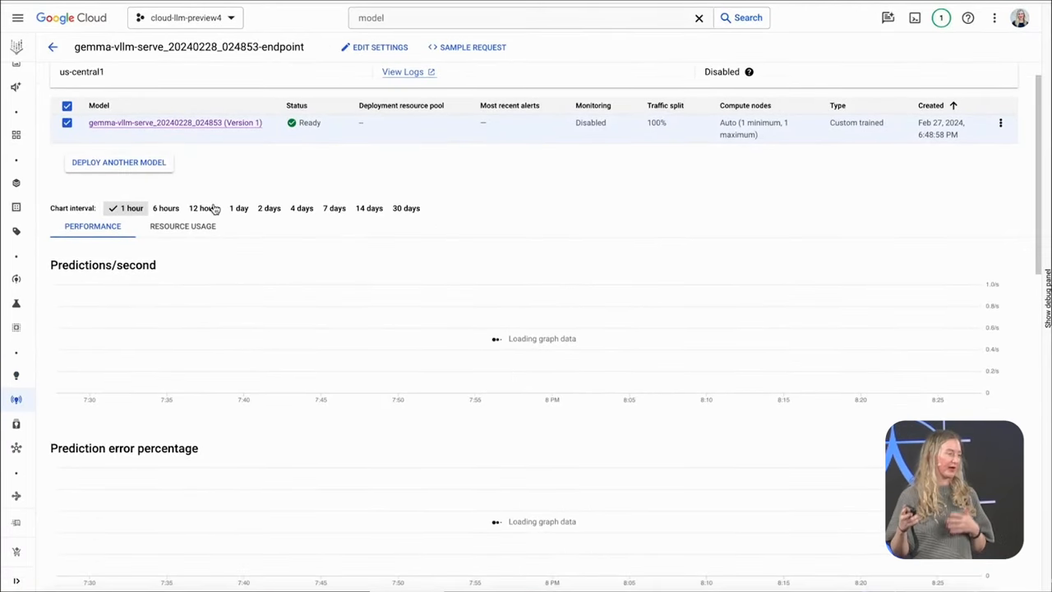
scroll(down, 3)
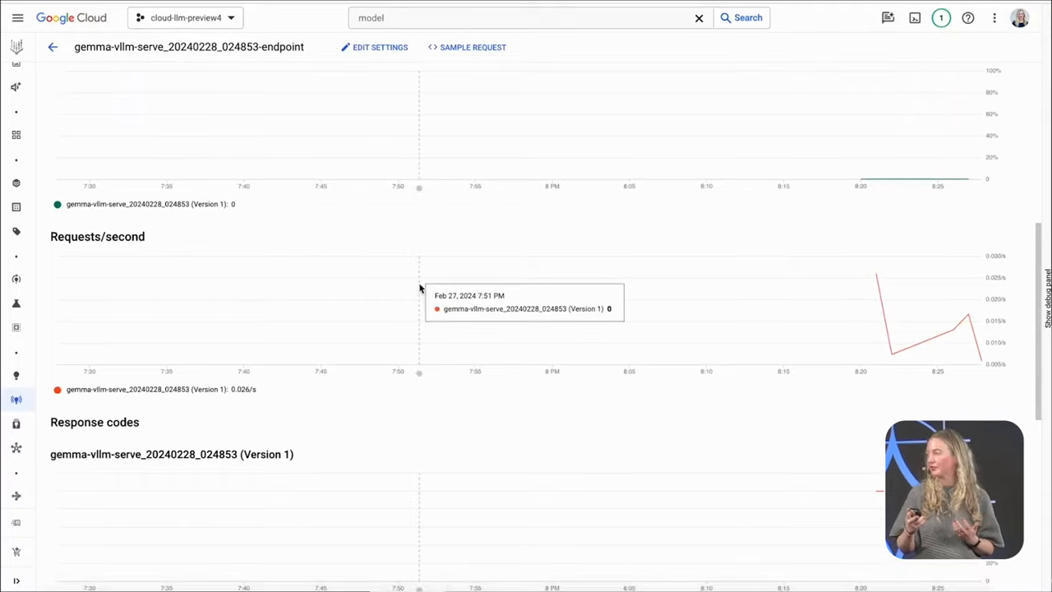
mouse_move(875, 296)
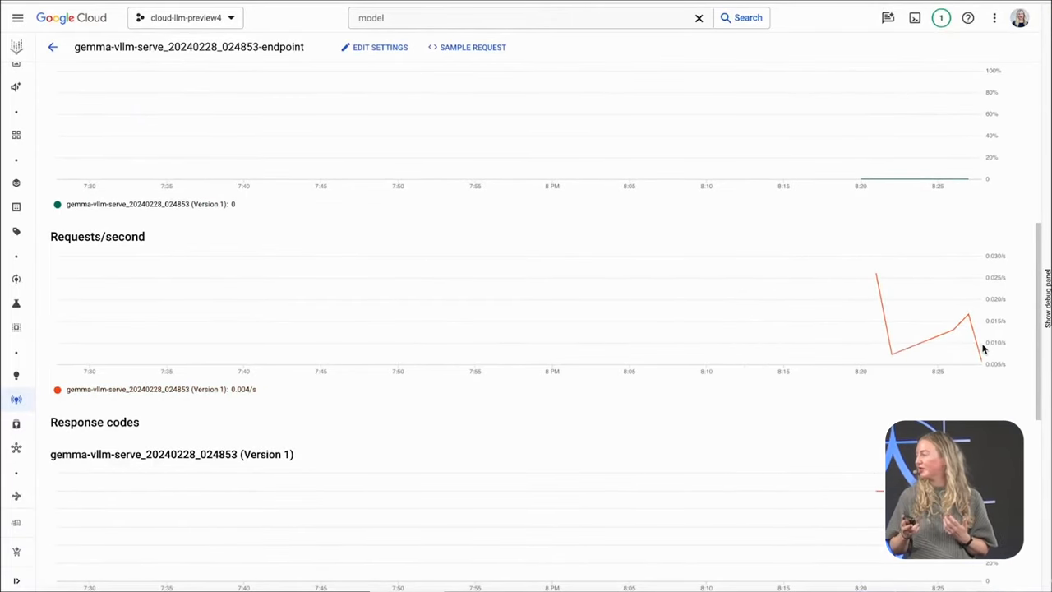
scroll(down, 3)
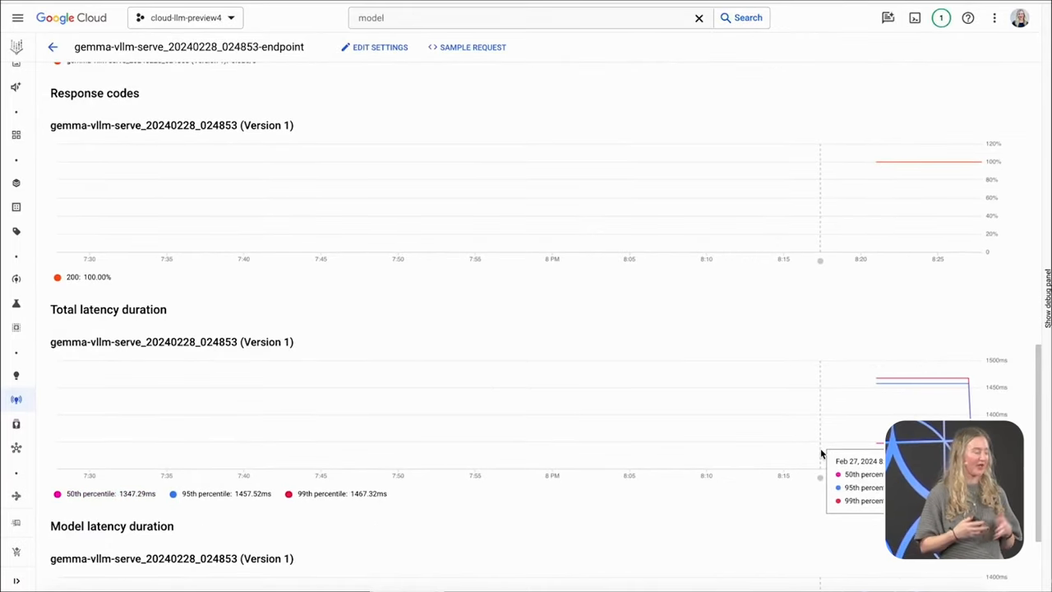
scroll(down, 3)
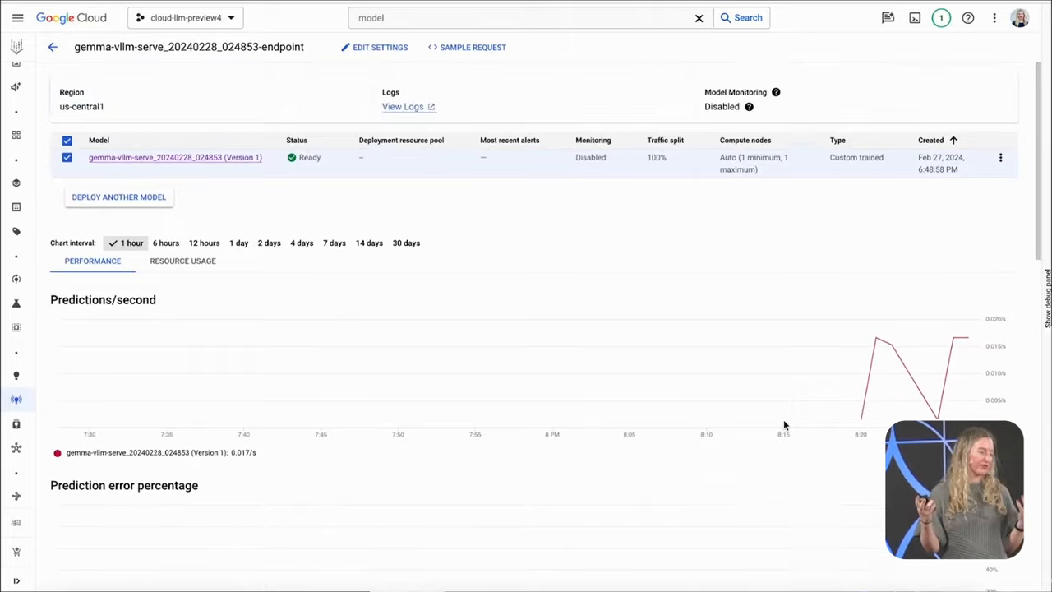
mouse_move(717, 312)
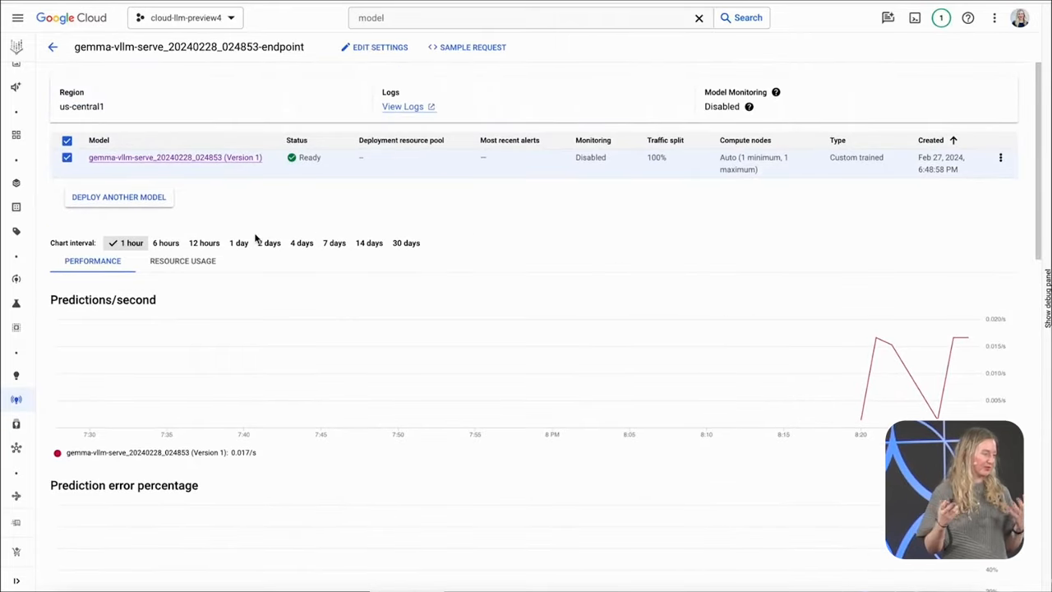
mouse_move(234, 224)
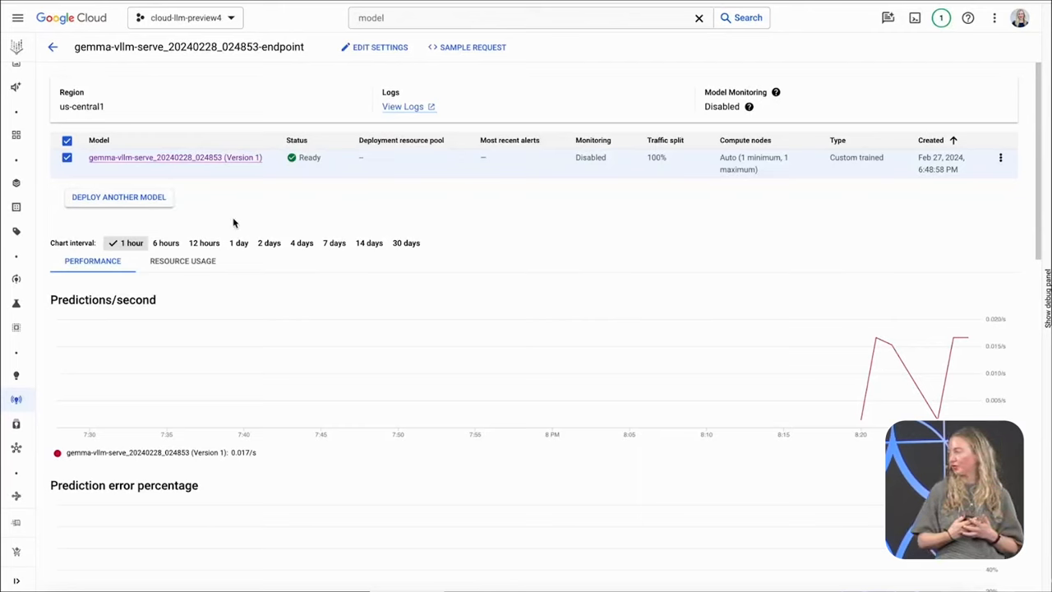